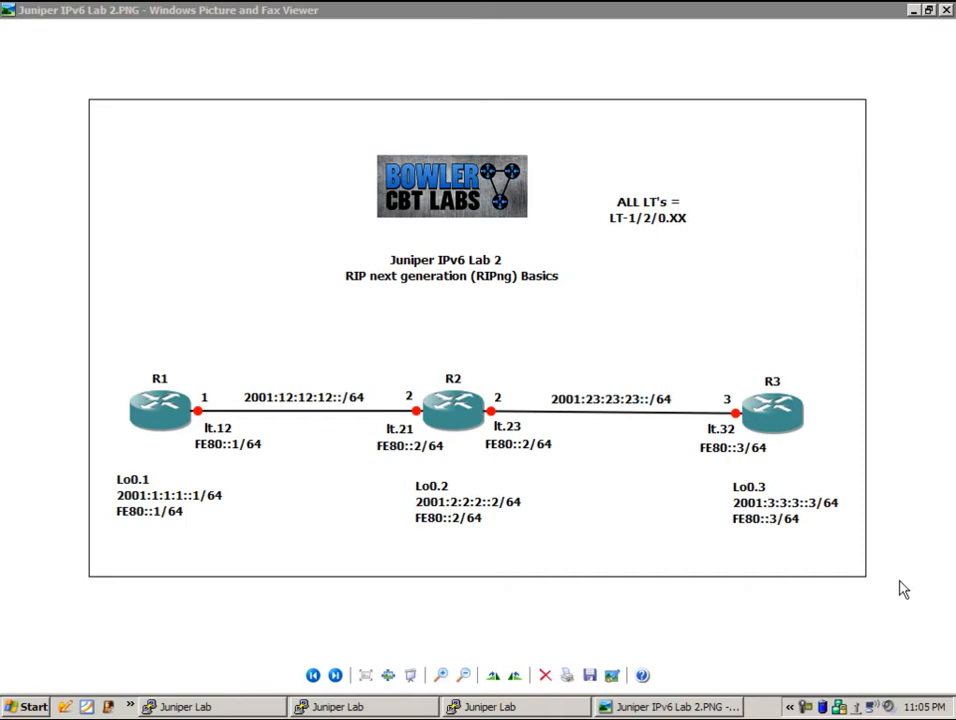
{"action": "mouse_move", "coordinate": [851, 554]}
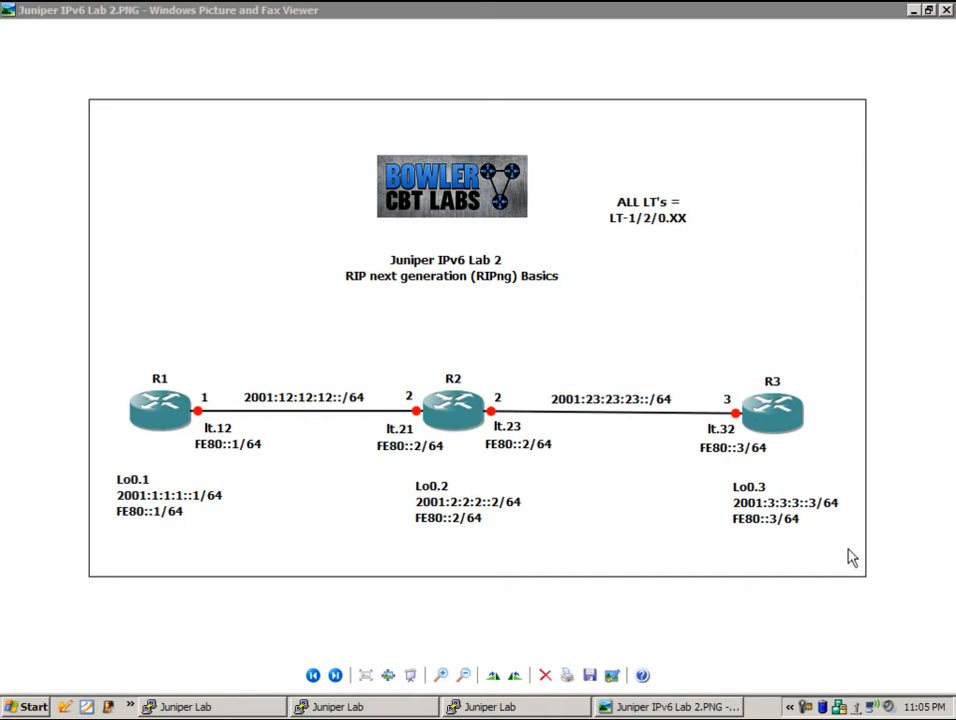
{"action": "mouse_move", "coordinate": [180, 415]}
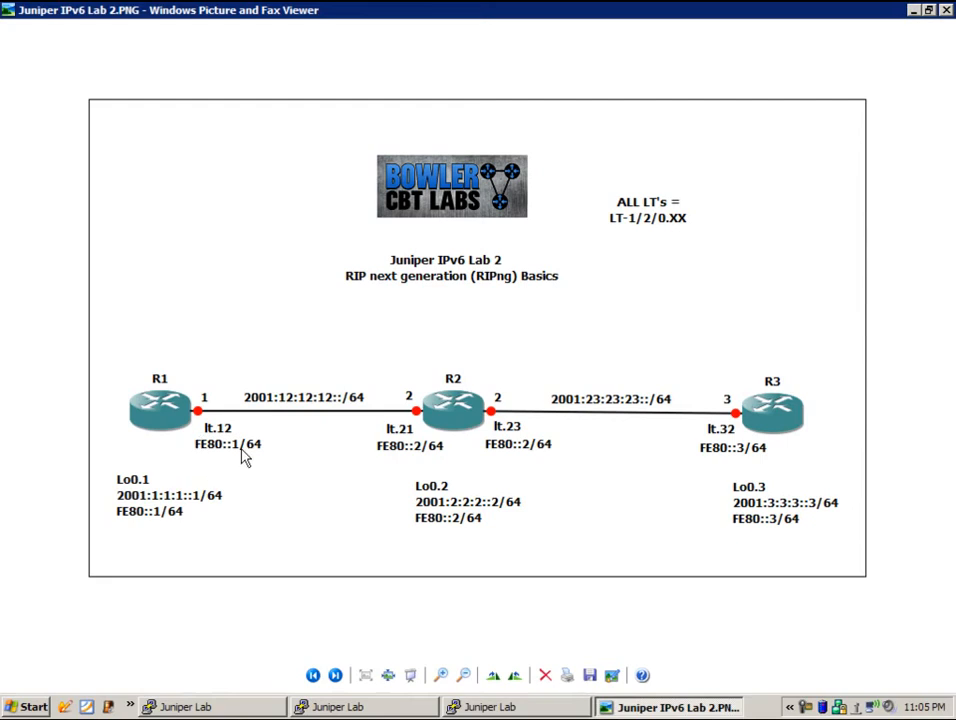
{"action": "mouse_move", "coordinate": [410, 437]}
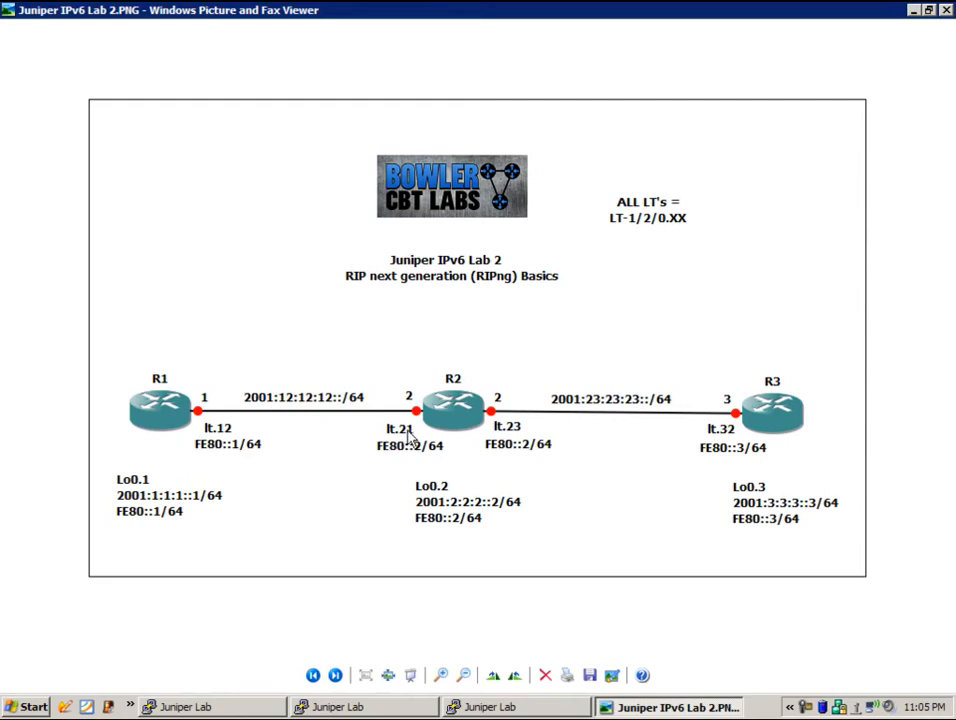
{"action": "mouse_move", "coordinate": [318, 652]}
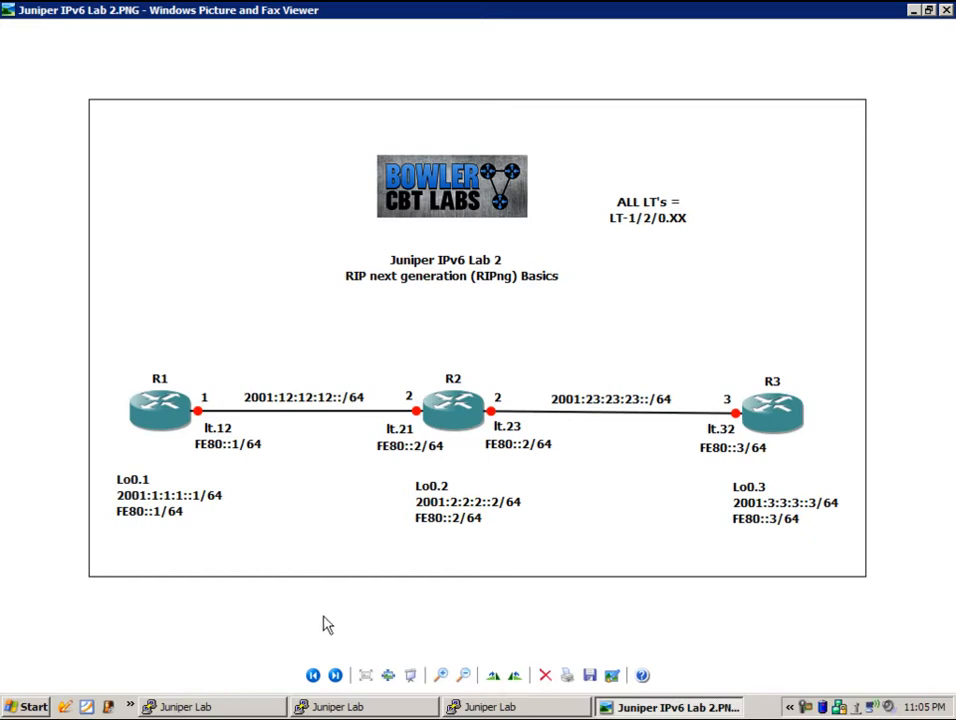
{"action": "mouse_move", "coordinate": [285, 630]}
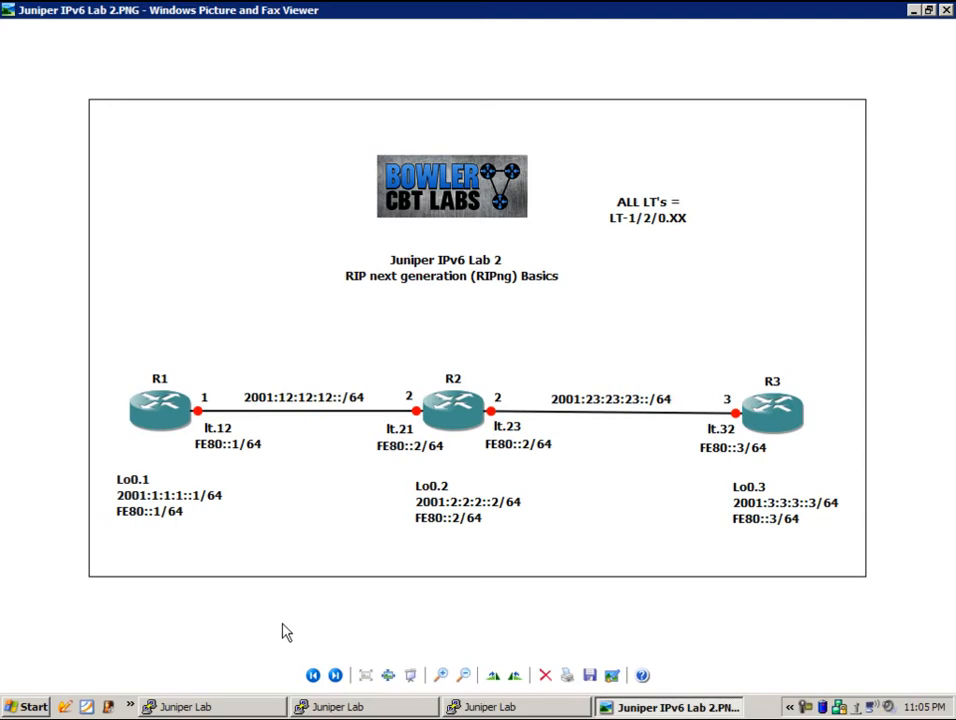
{"action": "mouse_move", "coordinate": [318, 668]}
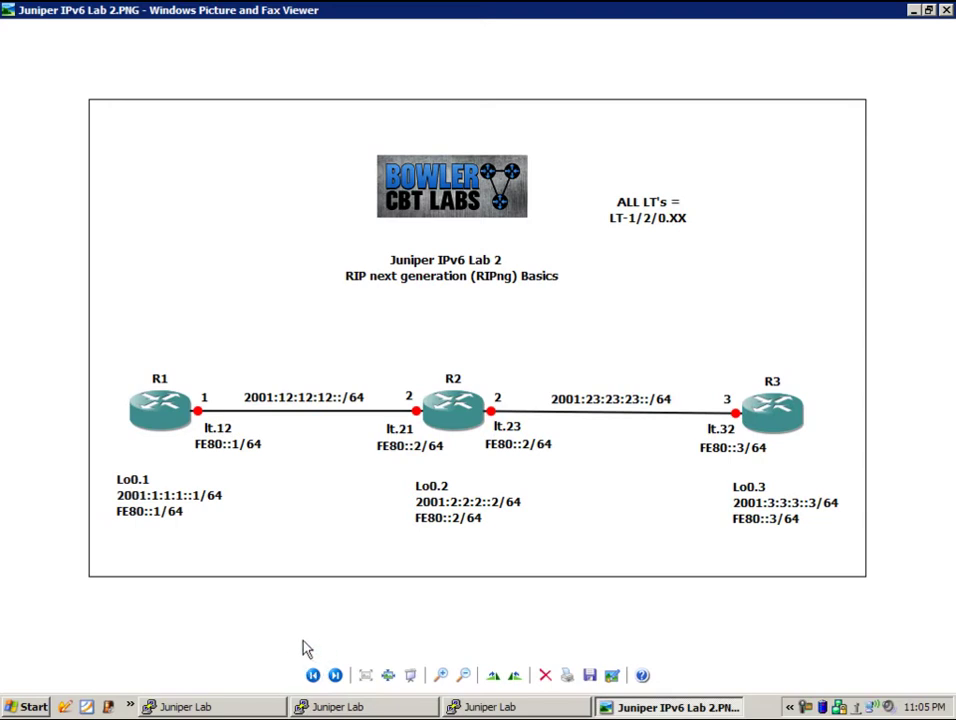
{"action": "mouse_move", "coordinate": [280, 579]}
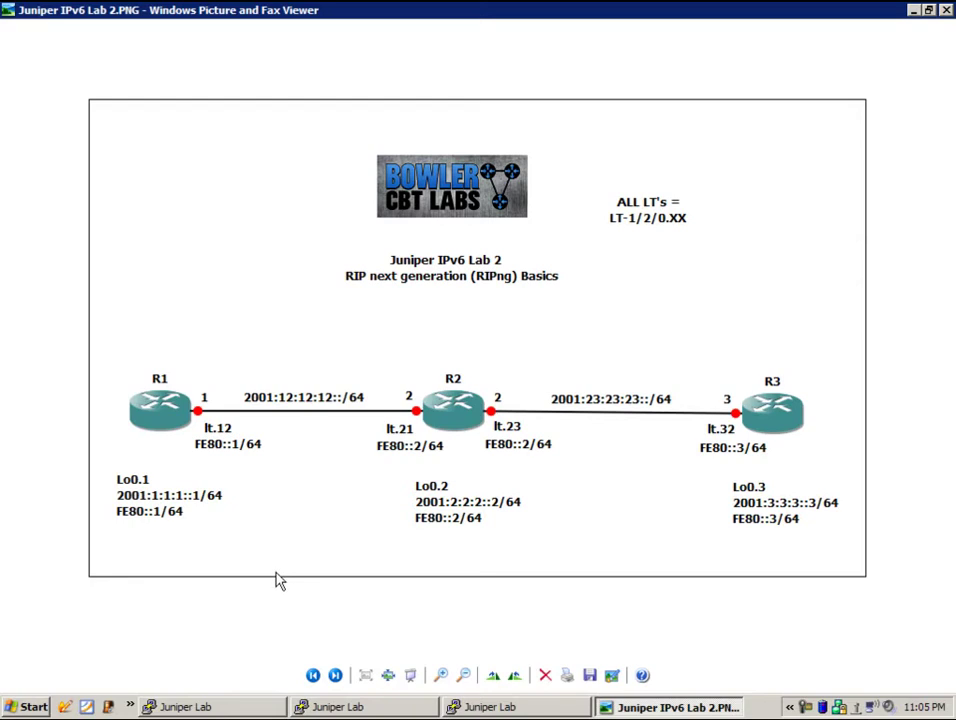
{"action": "mouse_move", "coordinate": [463, 463]}
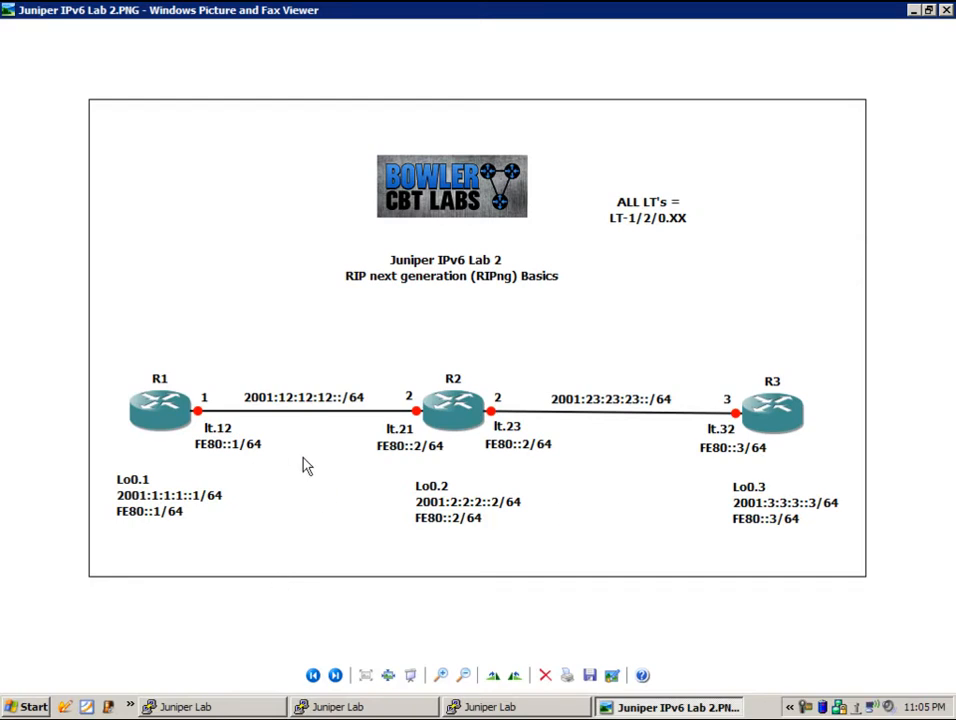
{"action": "mouse_move", "coordinate": [222, 440]}
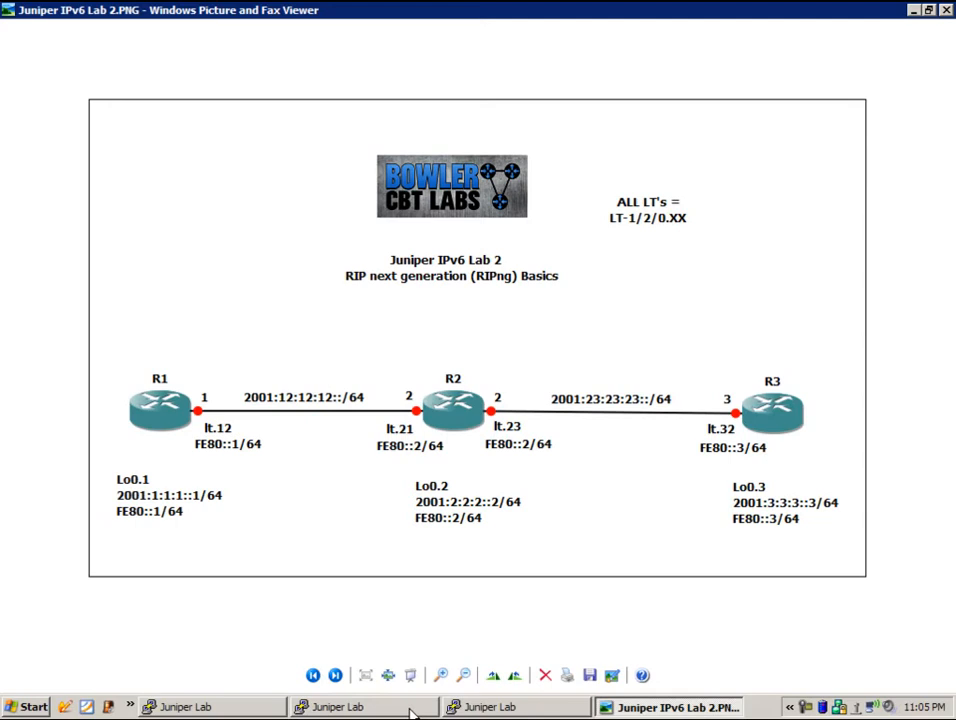
{"action": "mouse_move", "coordinate": [392, 395]}
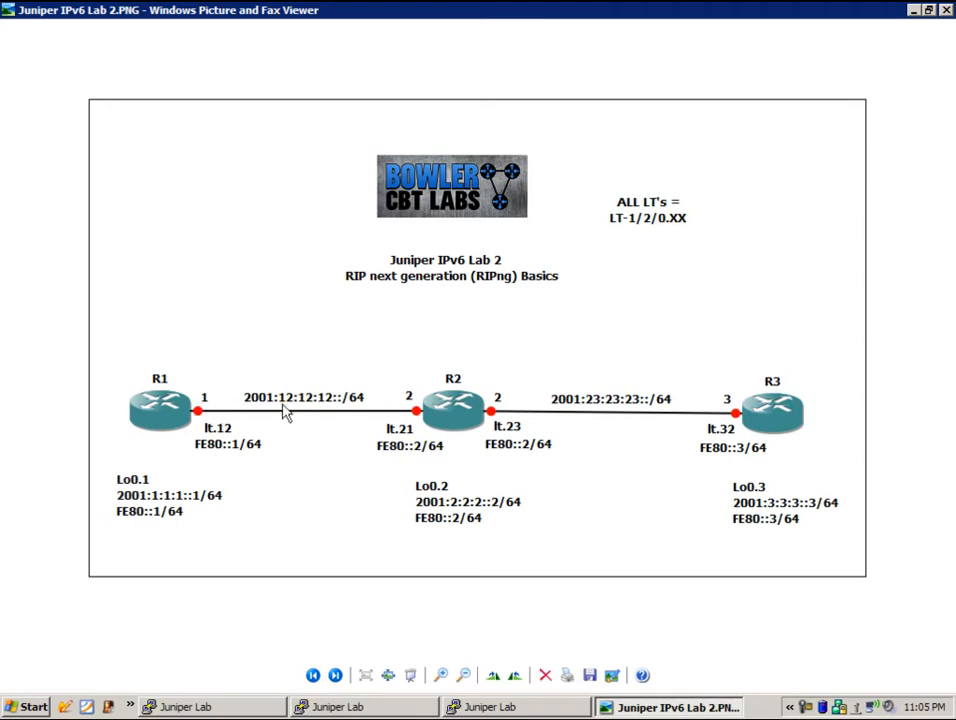
{"action": "mouse_move", "coordinate": [222, 446]}
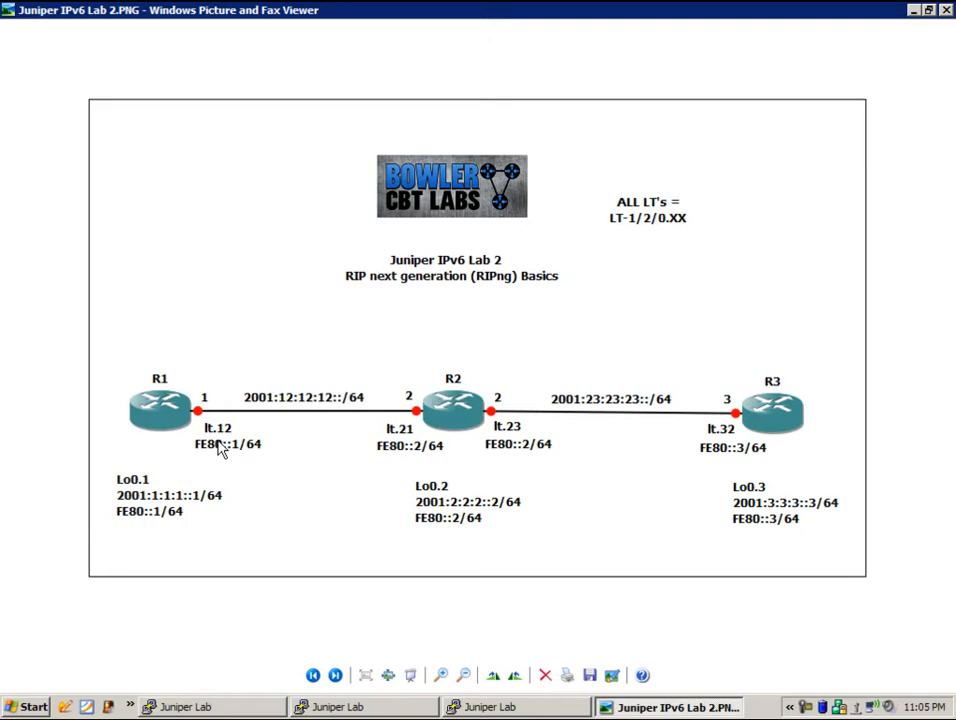
{"action": "mouse_move", "coordinate": [505, 440]}
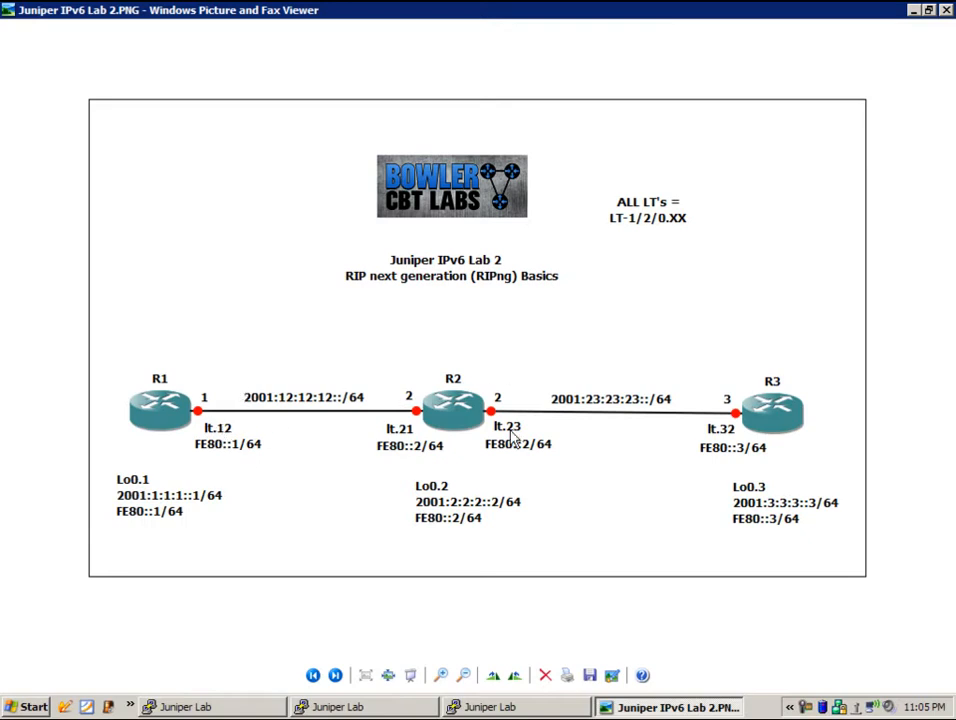
{"action": "mouse_move", "coordinate": [615, 436]}
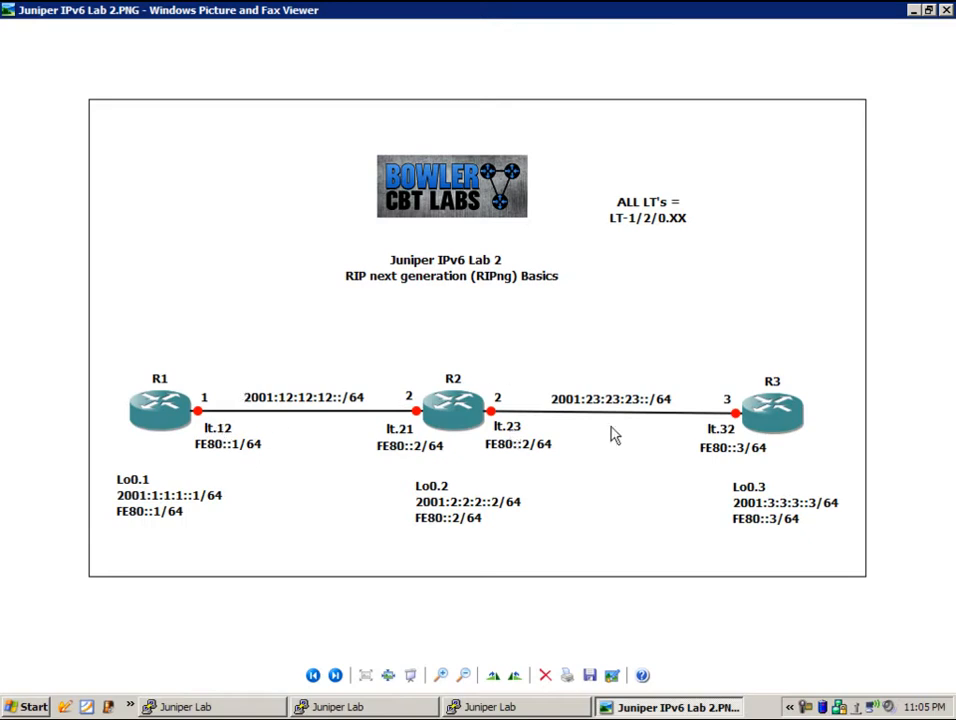
{"action": "mouse_move", "coordinate": [250, 500]}
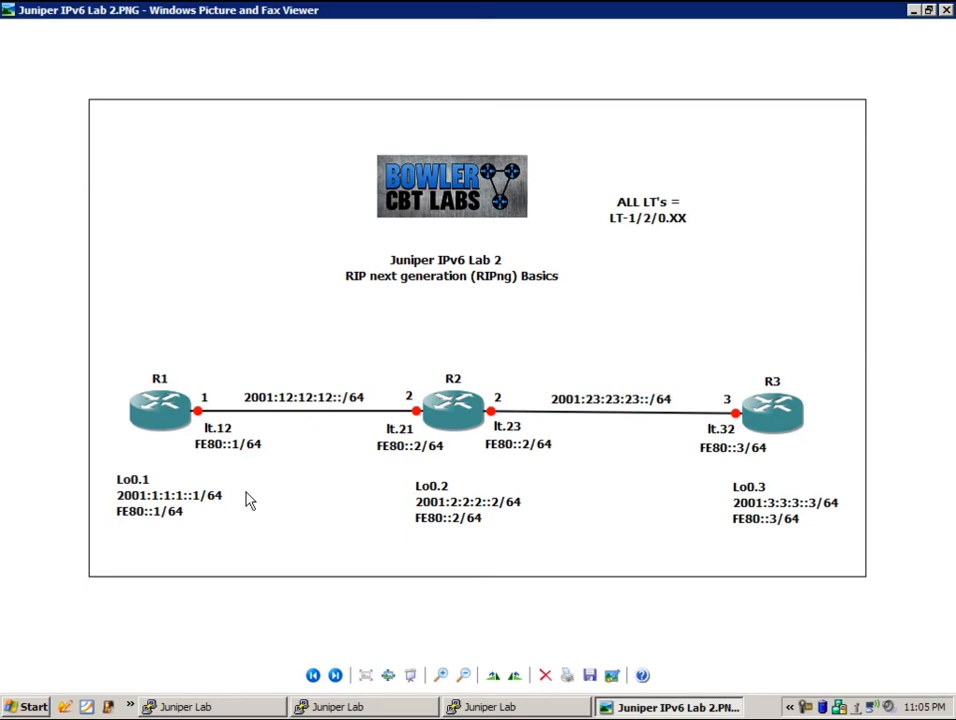
{"action": "mouse_move", "coordinate": [150, 547]}
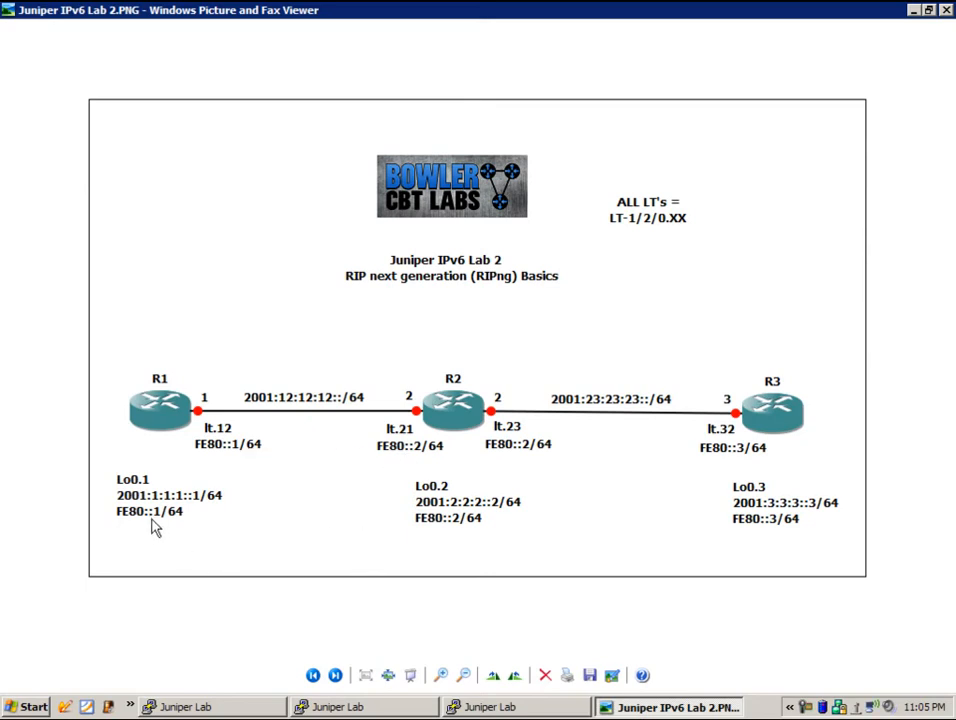
{"action": "mouse_move", "coordinate": [356, 481]}
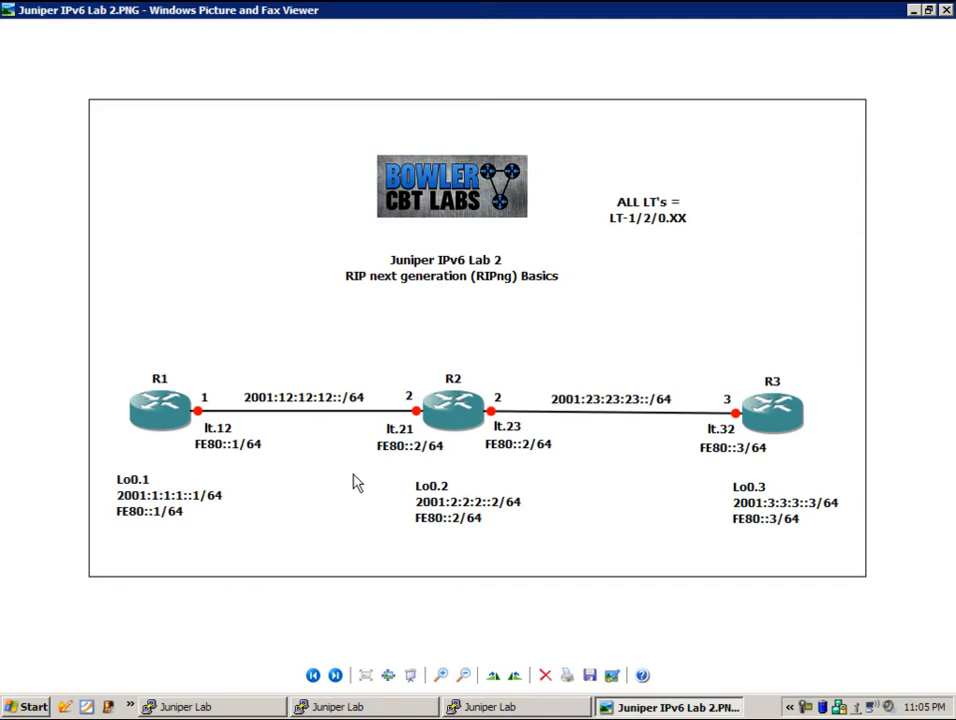
{"action": "mouse_move", "coordinate": [210, 453]}
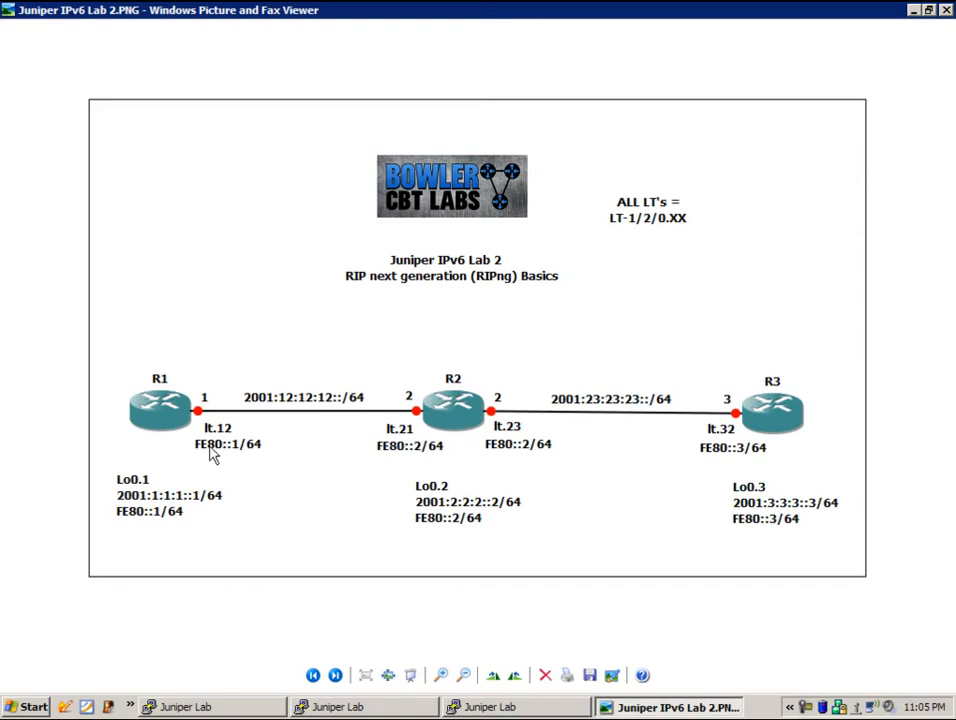
{"action": "mouse_move", "coordinate": [263, 413]}
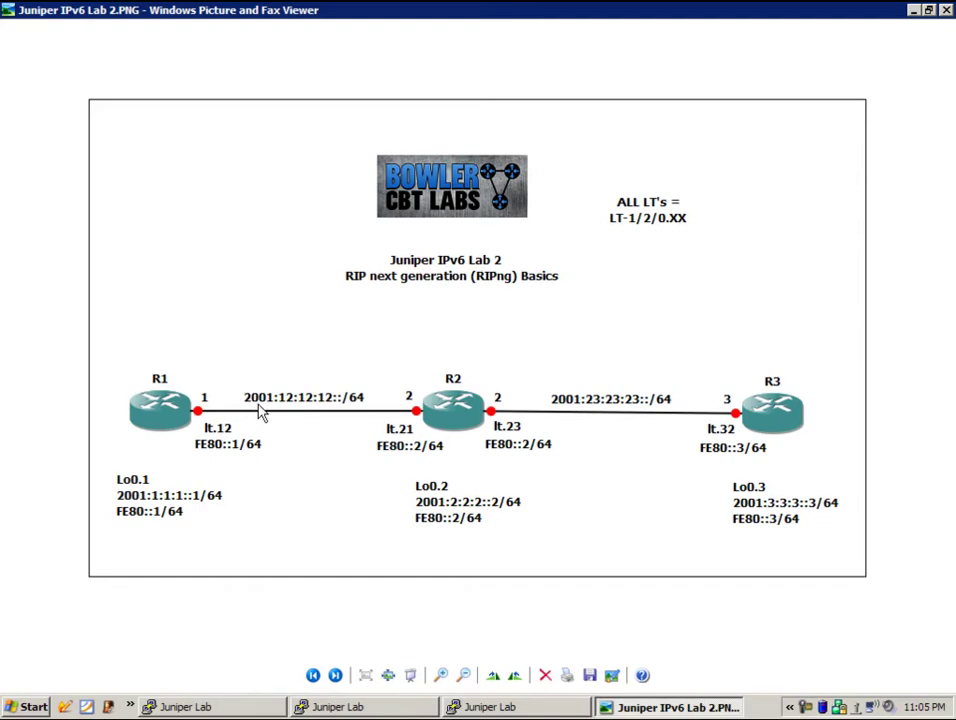
{"action": "mouse_move", "coordinate": [293, 395]}
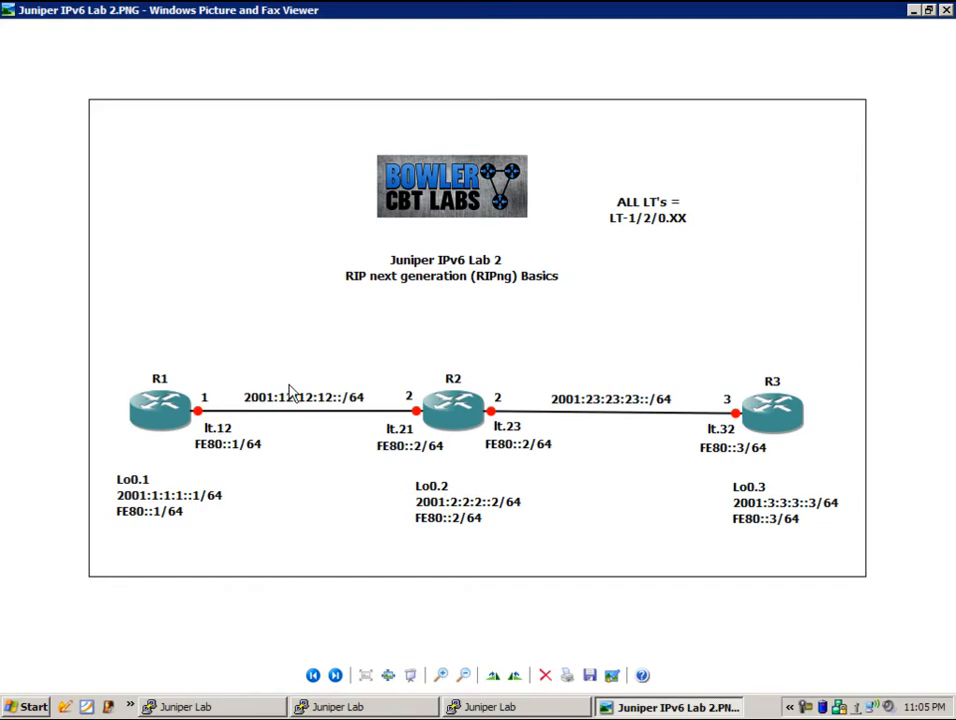
{"action": "mouse_move", "coordinate": [325, 378]}
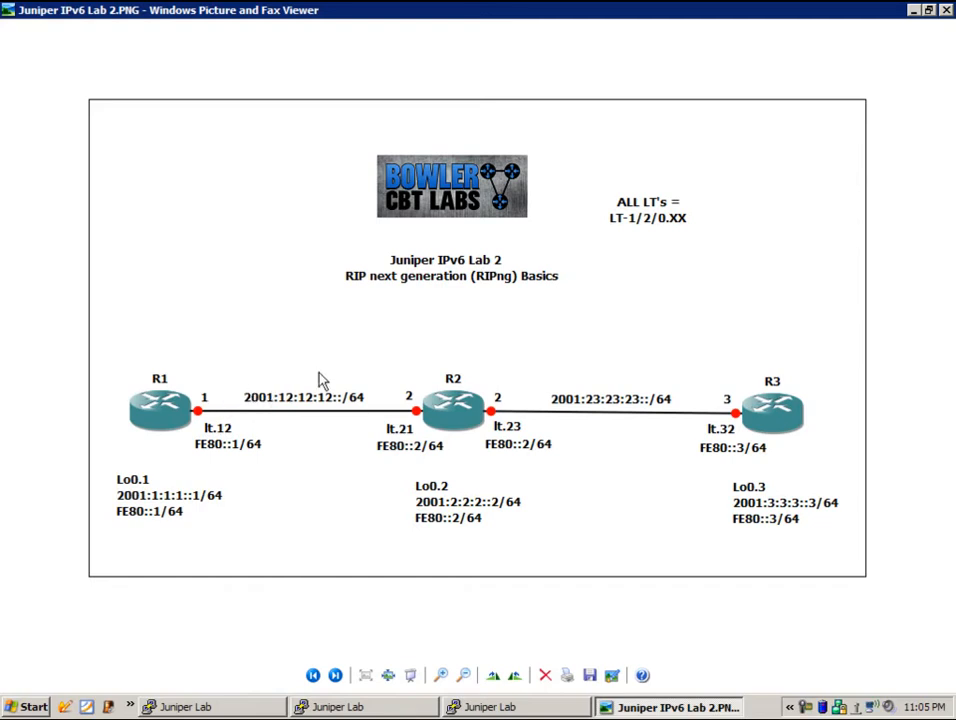
{"action": "mouse_move", "coordinate": [442, 470]}
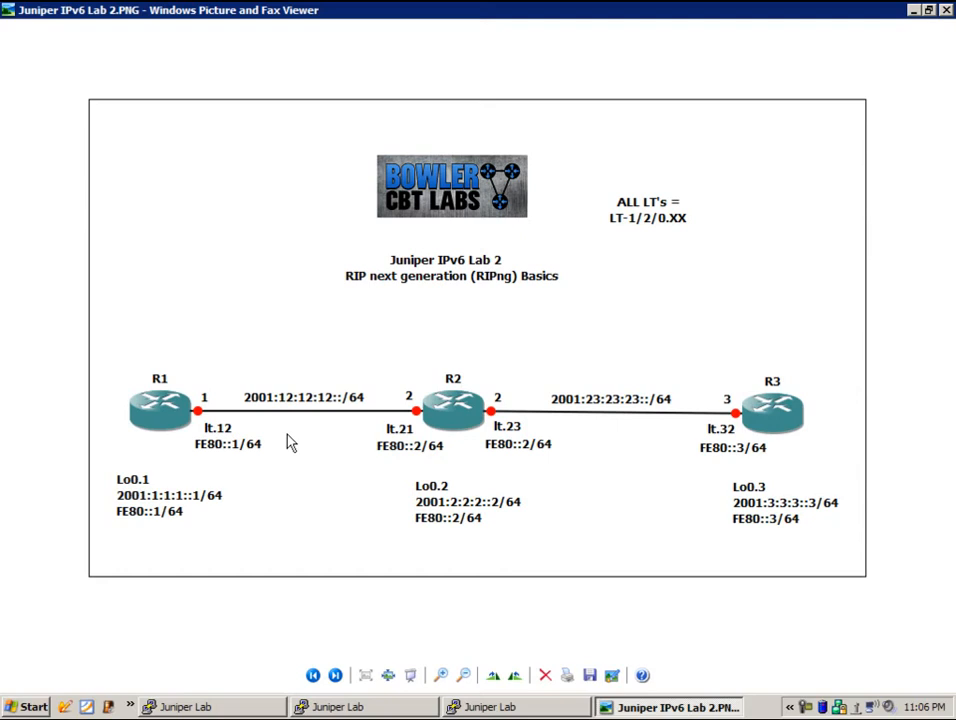
{"action": "mouse_move", "coordinate": [233, 446]}
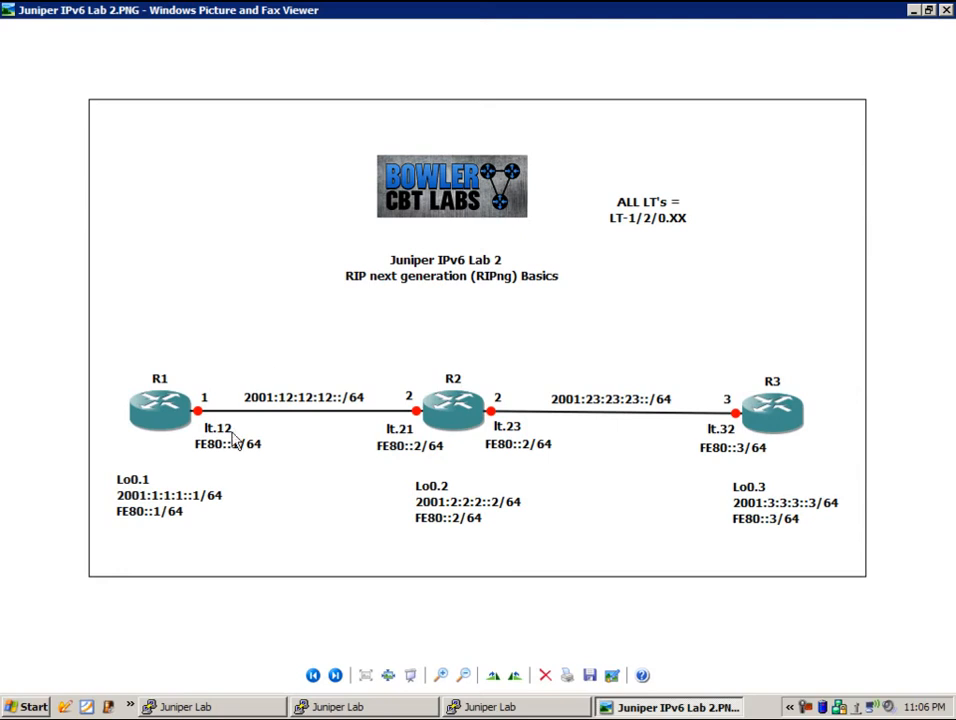
{"action": "mouse_move", "coordinate": [336, 457]}
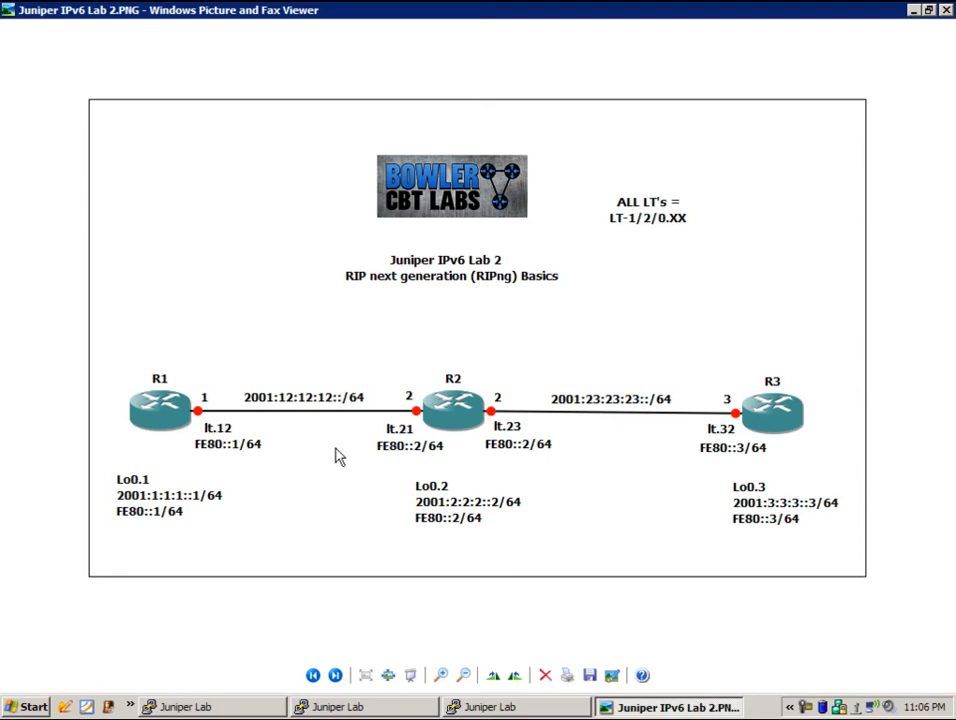
{"action": "mouse_move", "coordinate": [258, 445]}
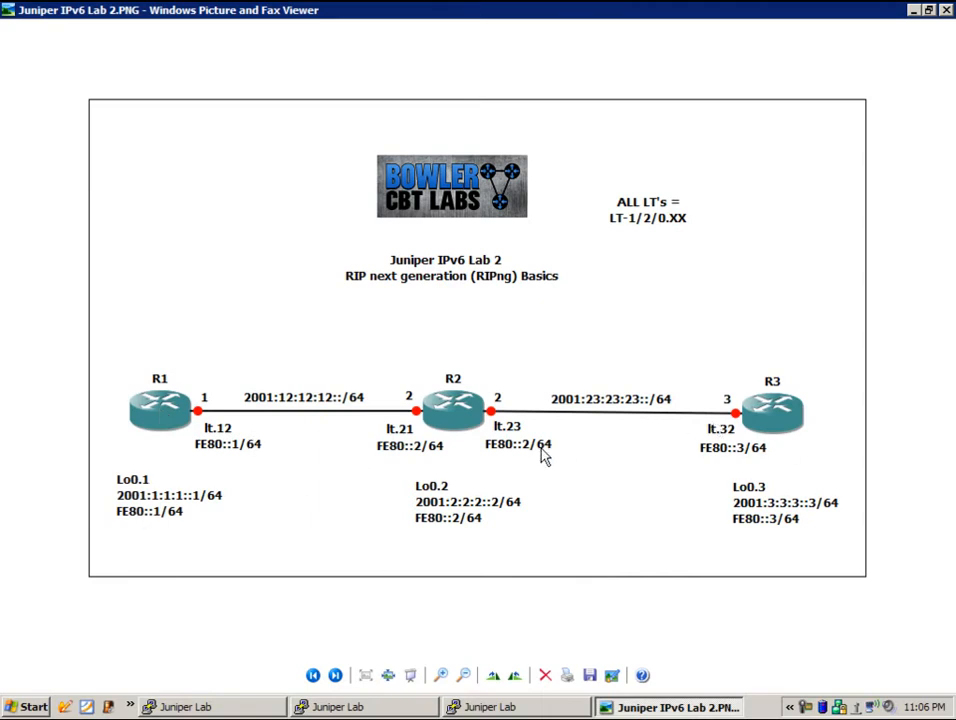
{"action": "mouse_move", "coordinate": [635, 206]}
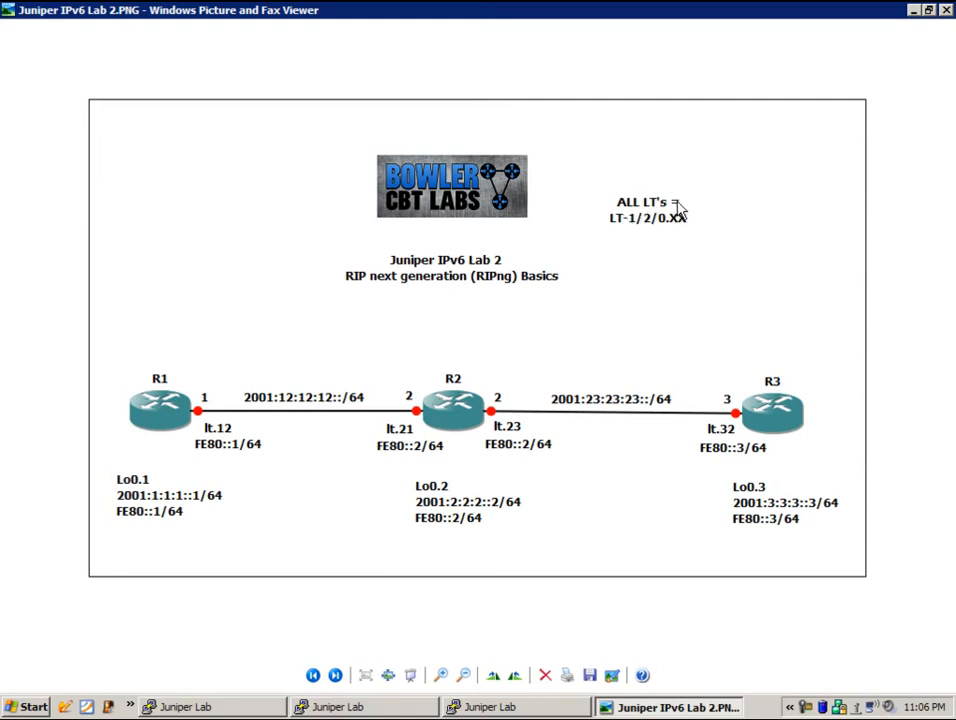
{"action": "mouse_move", "coordinate": [671, 233]}
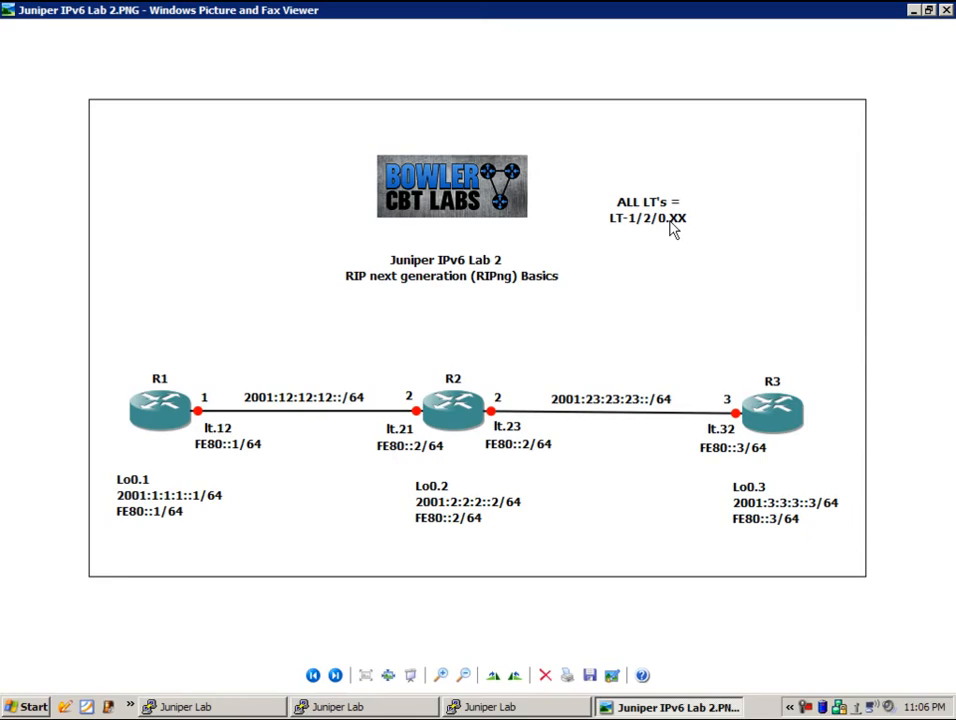
{"action": "mouse_move", "coordinate": [385, 425]}
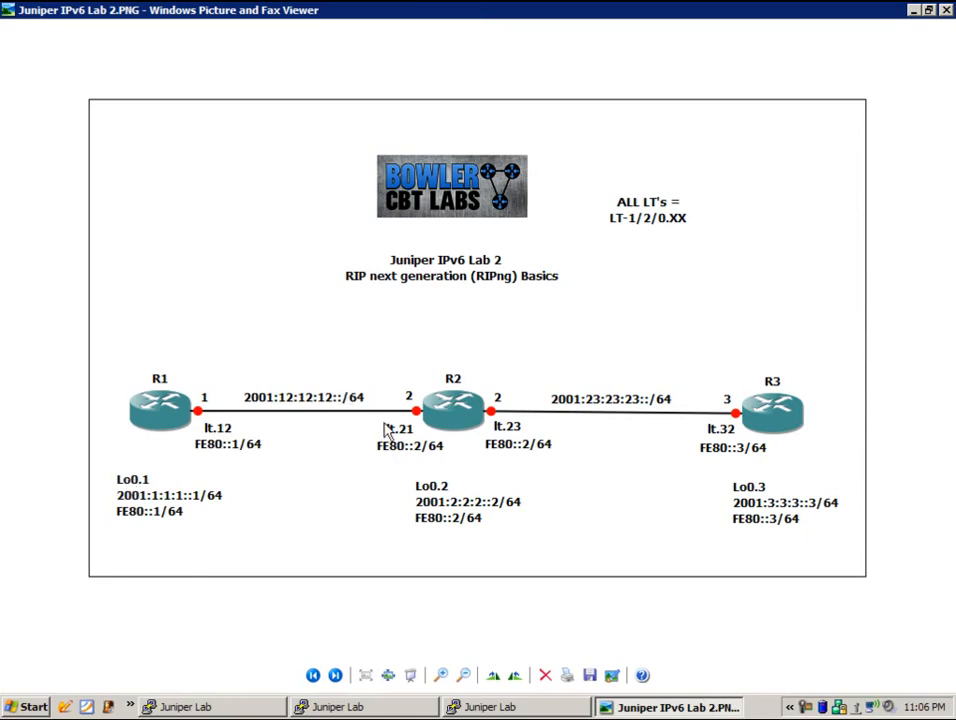
{"action": "mouse_move", "coordinate": [485, 412]}
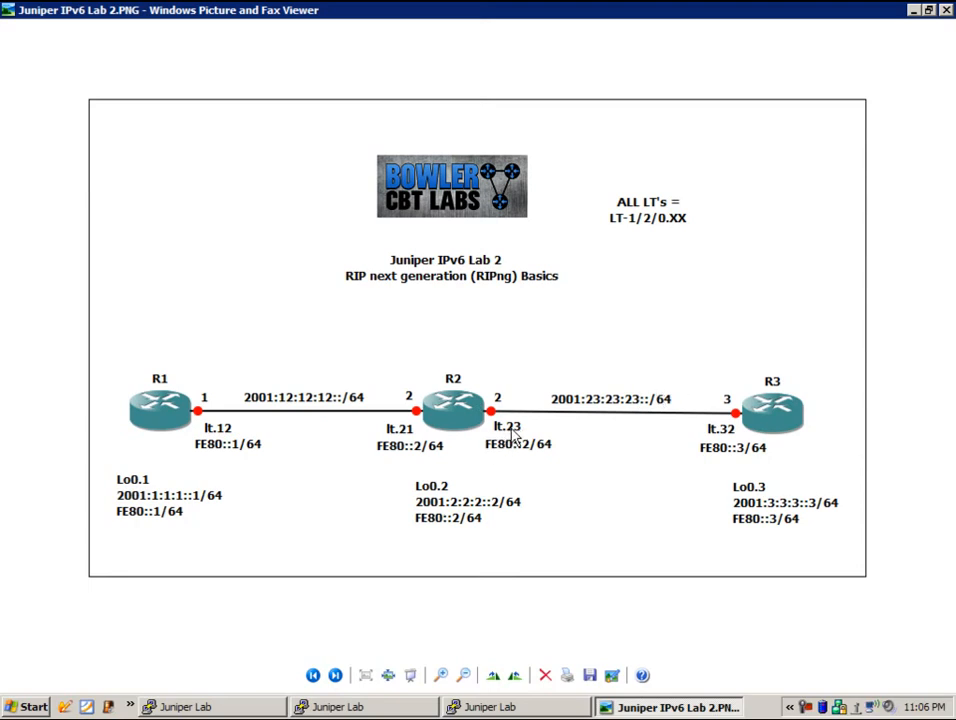
{"action": "mouse_move", "coordinate": [523, 430]}
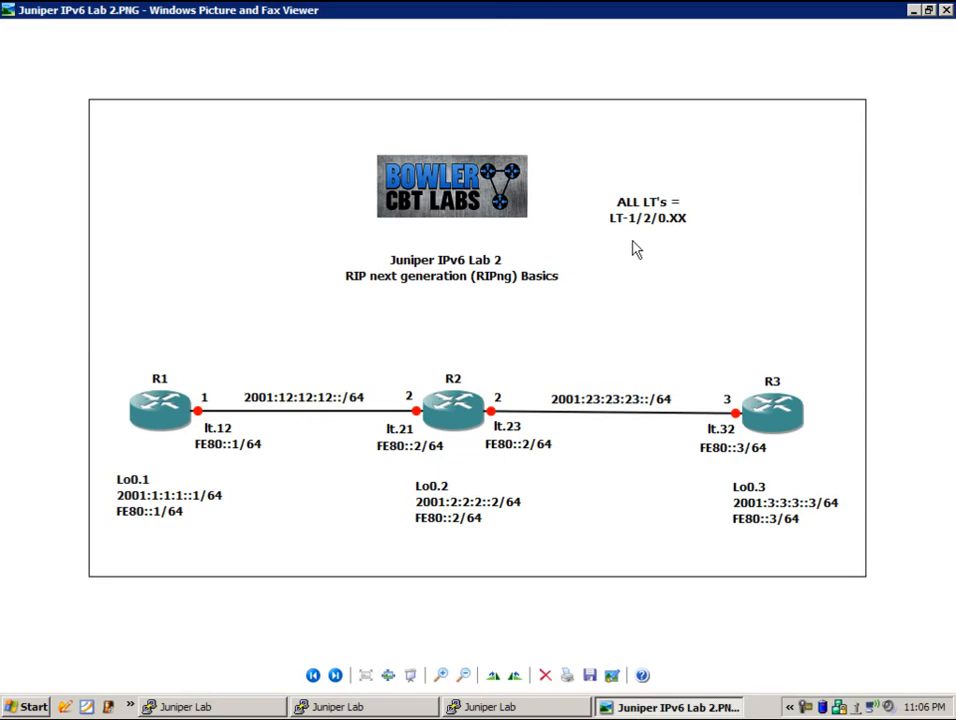
{"action": "mouse_move", "coordinate": [490, 465]}
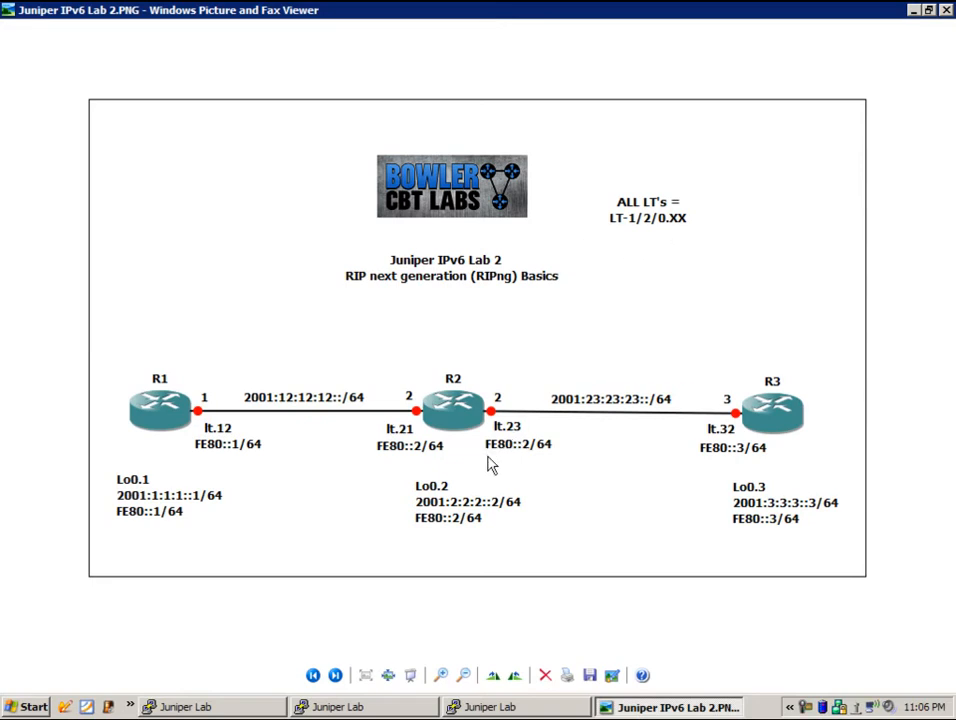
{"action": "mouse_move", "coordinate": [576, 429]}
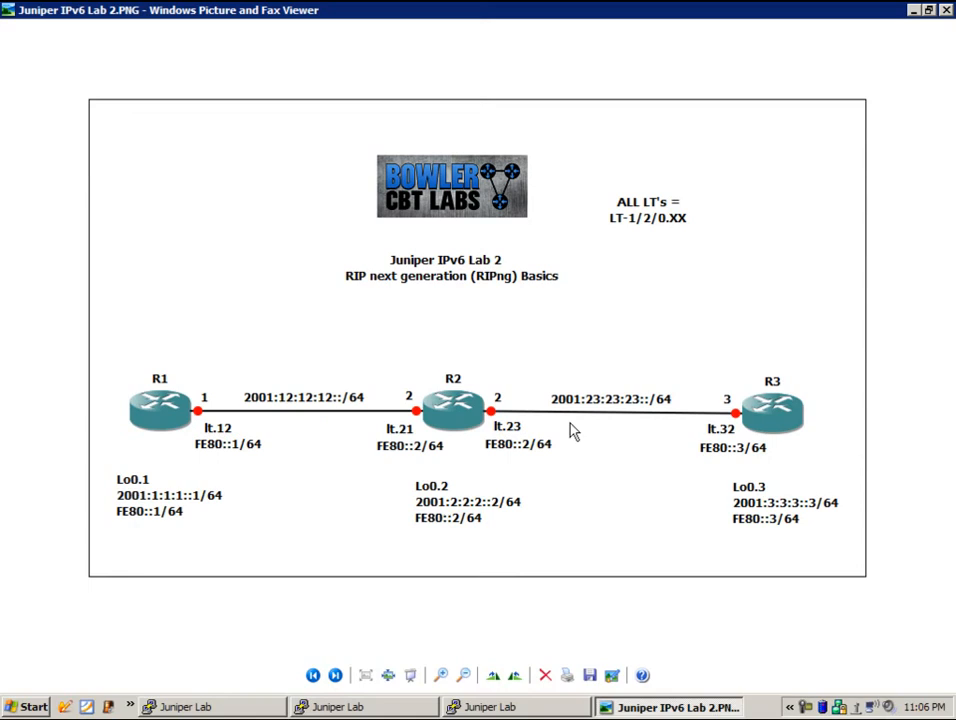
{"action": "mouse_move", "coordinate": [606, 374]}
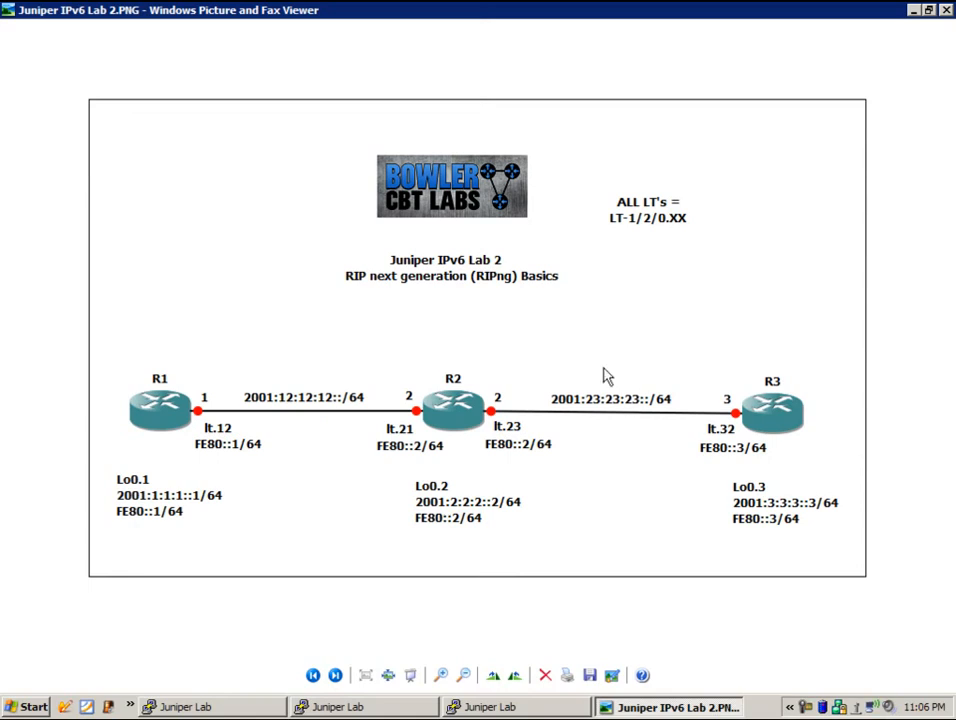
{"action": "mouse_move", "coordinate": [566, 363]}
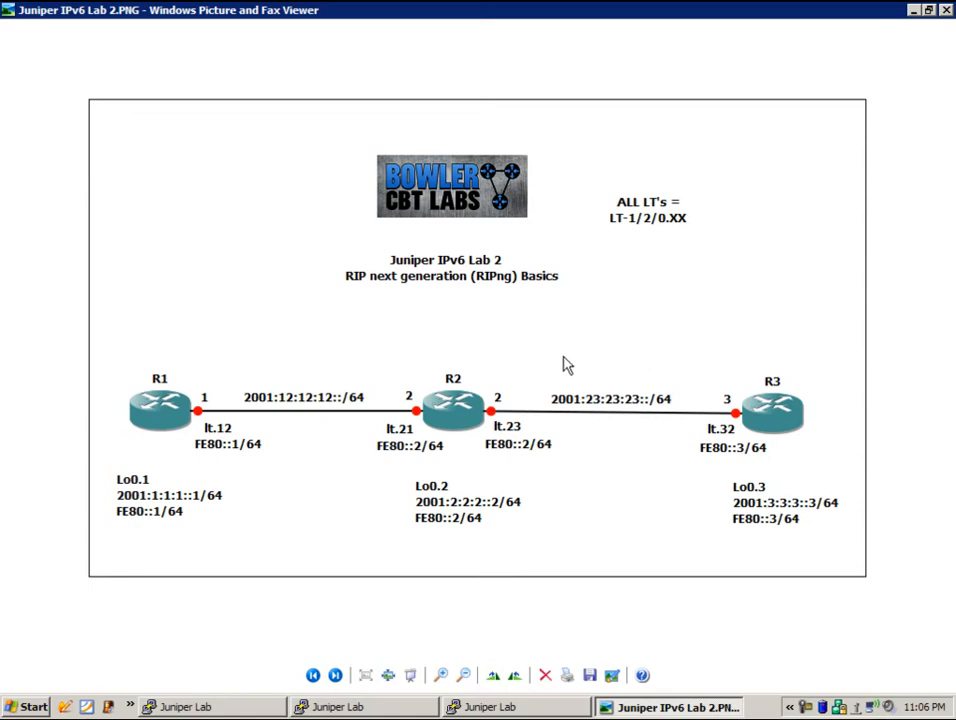
{"action": "mouse_move", "coordinate": [447, 353]}
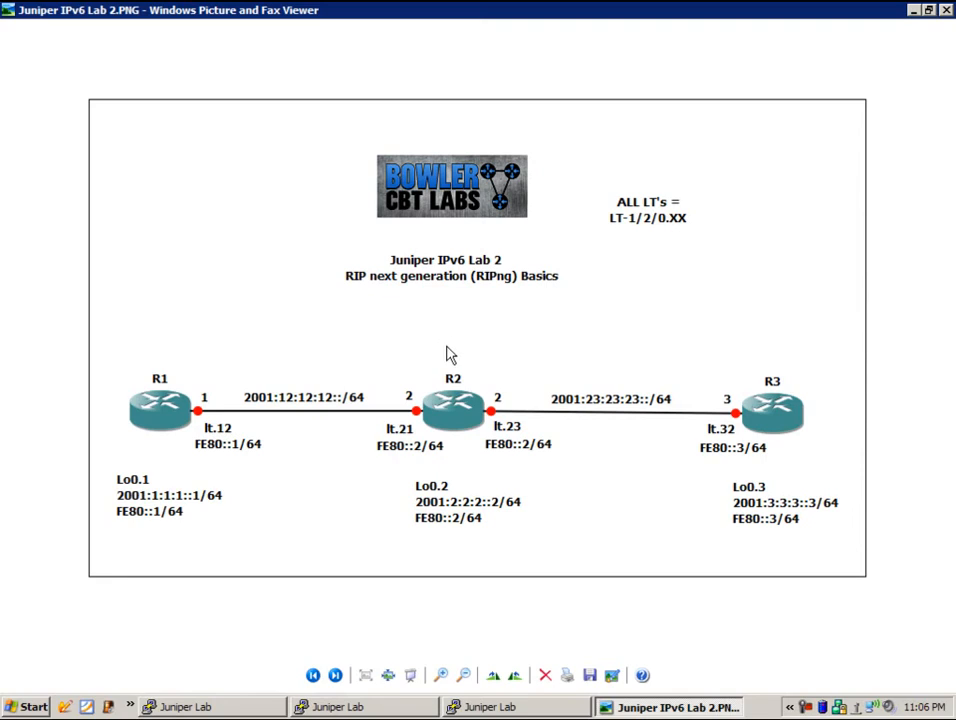
{"action": "mouse_move", "coordinate": [547, 332]}
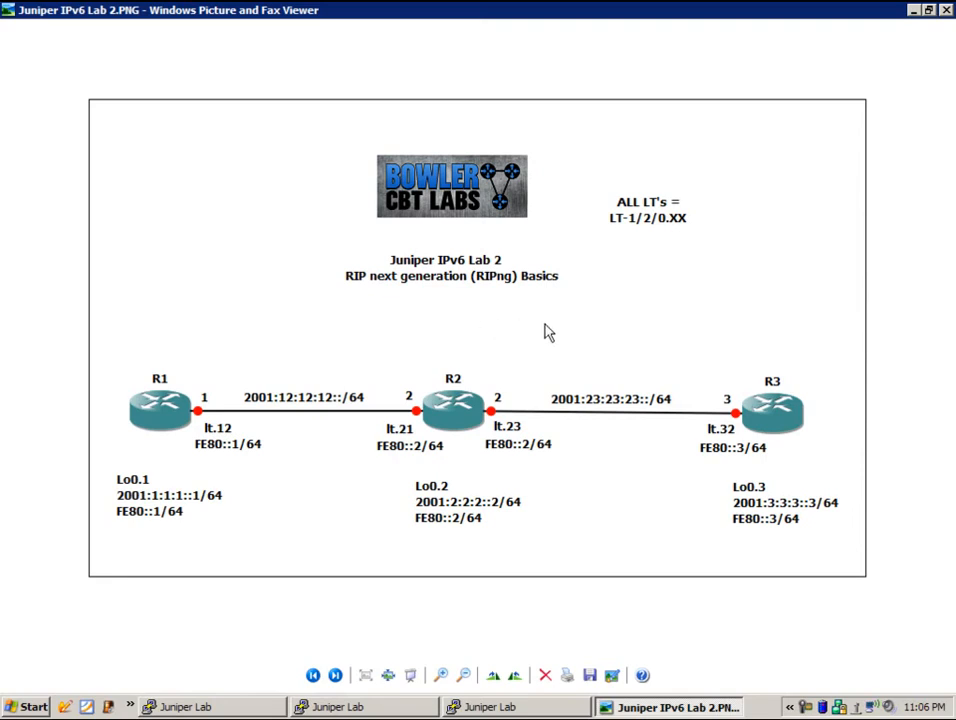
{"action": "mouse_move", "coordinate": [502, 427]}
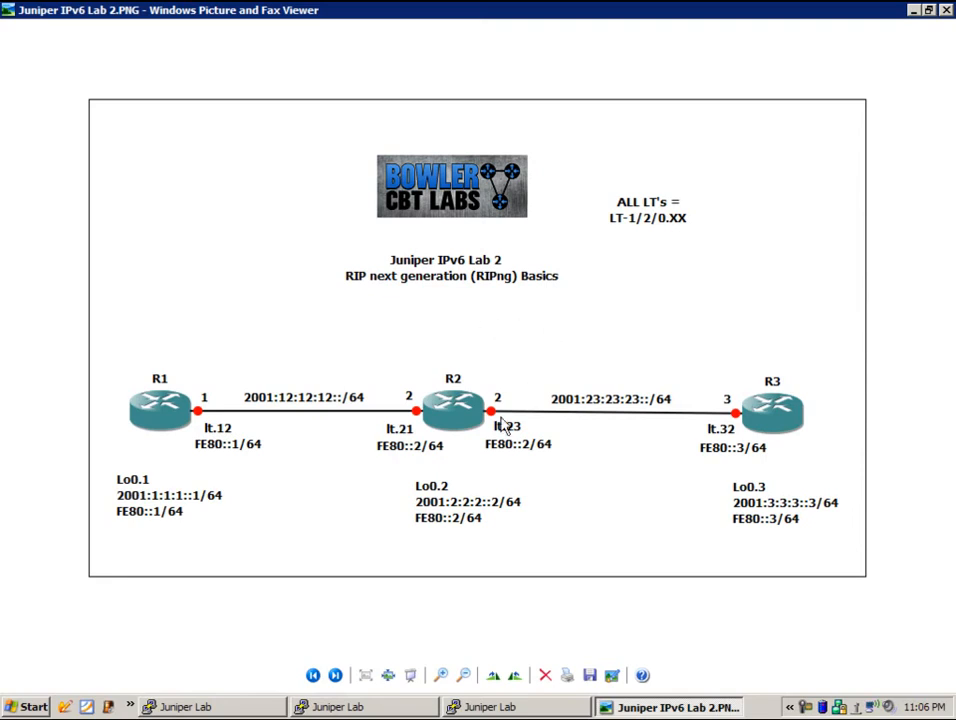
{"action": "mouse_move", "coordinate": [497, 387]}
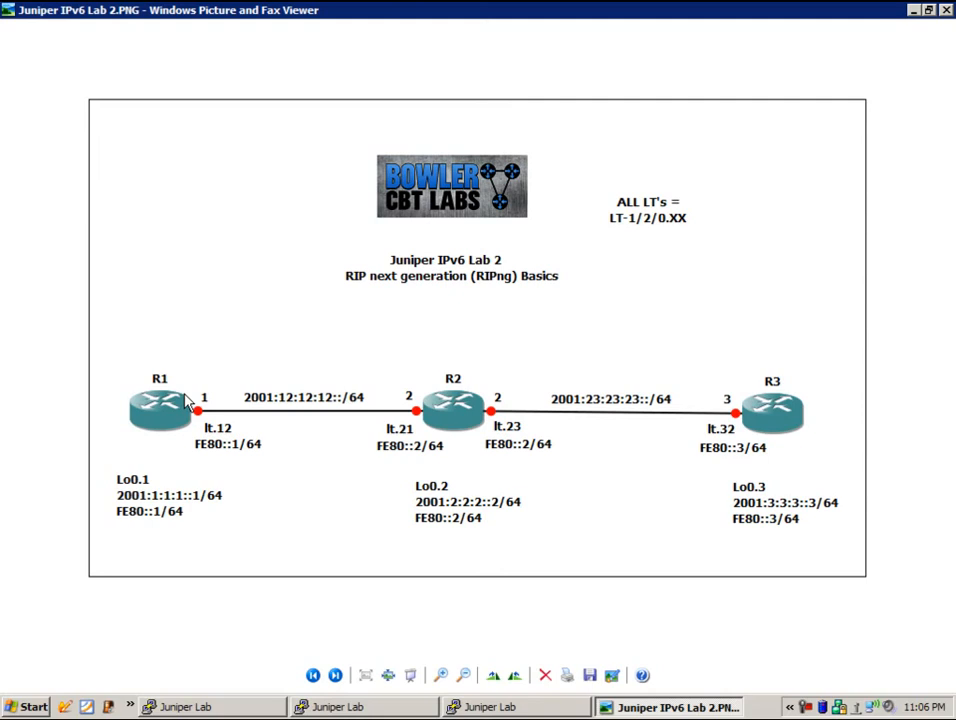
{"action": "mouse_move", "coordinate": [174, 402]}
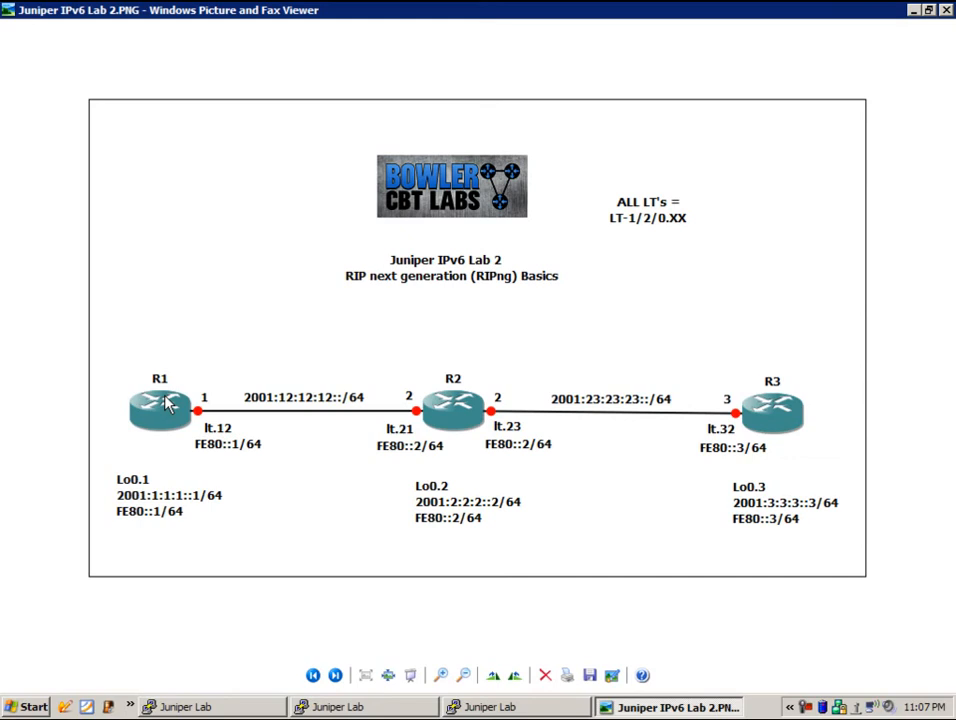
{"action": "mouse_move", "coordinate": [213, 411]}
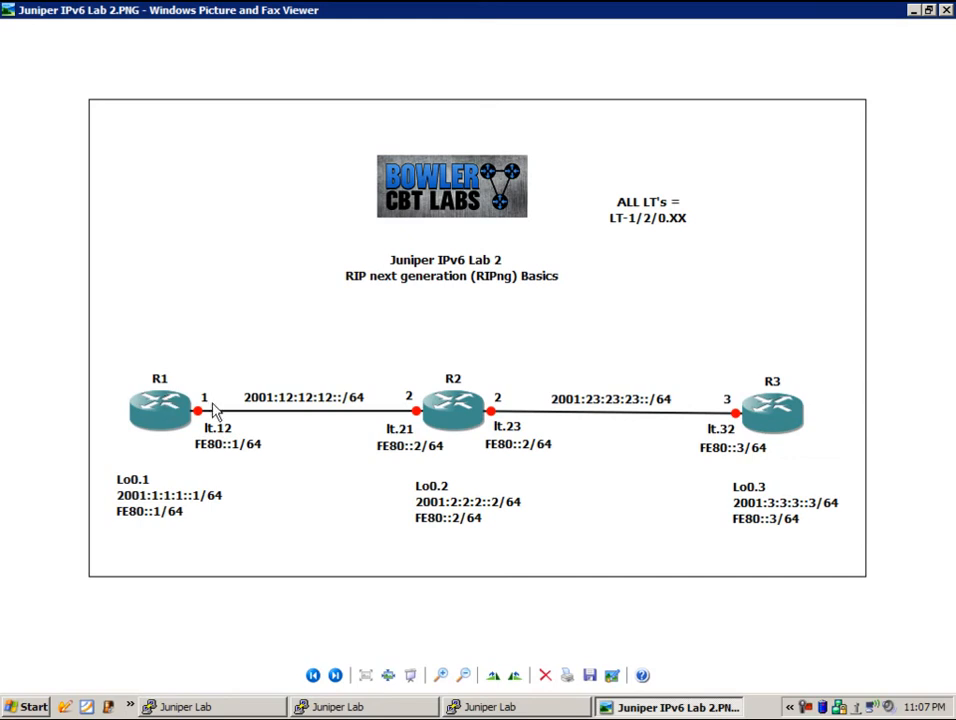
{"action": "mouse_move", "coordinate": [234, 400]}
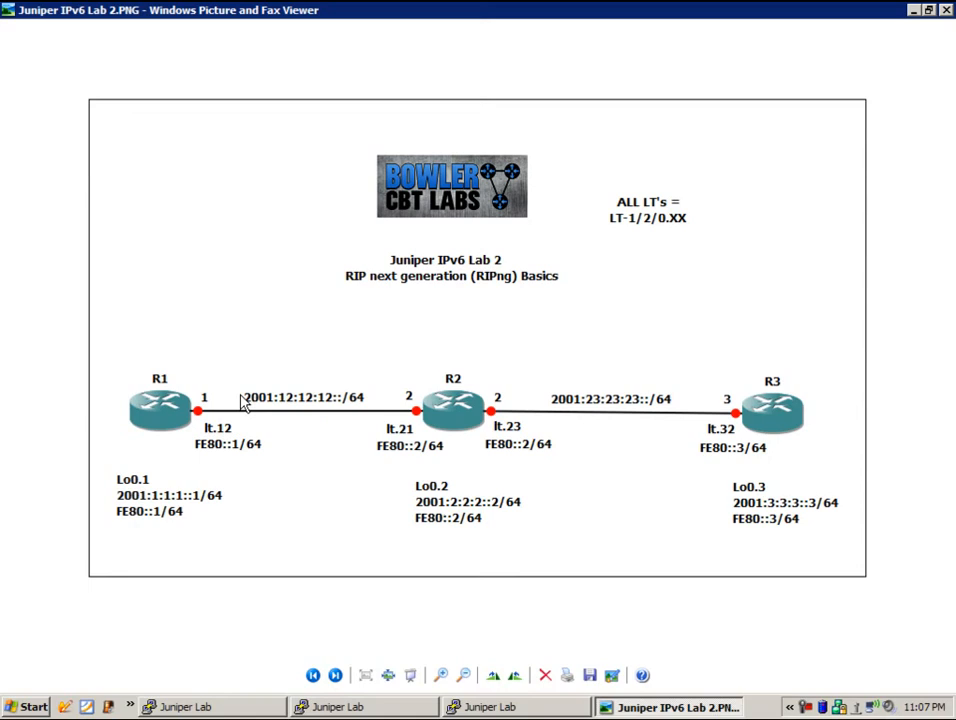
{"action": "mouse_move", "coordinate": [262, 395]}
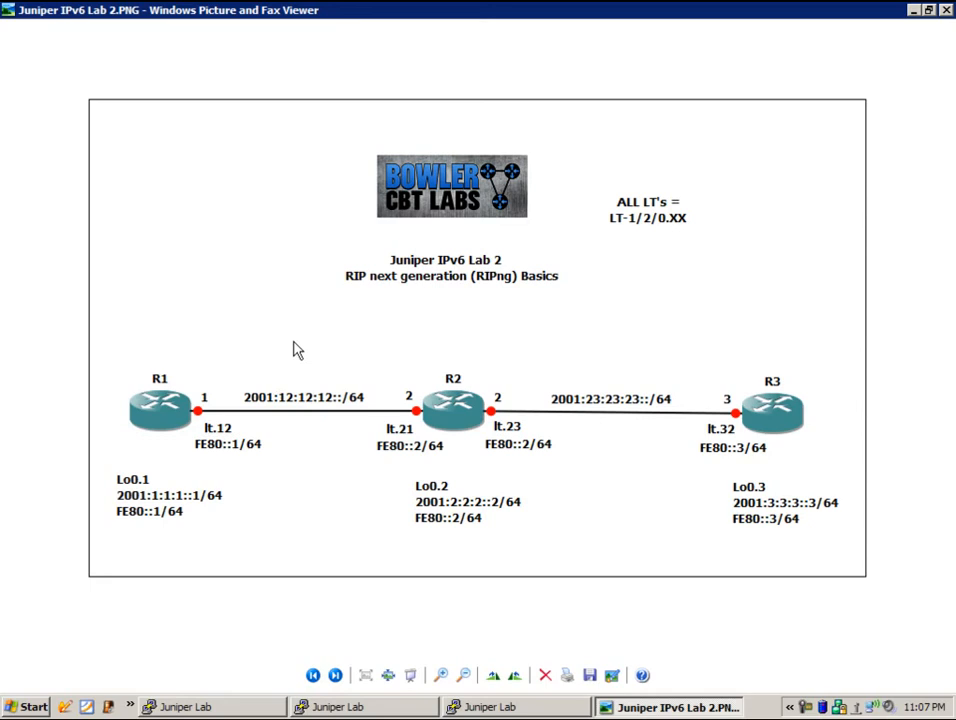
{"action": "mouse_move", "coordinate": [380, 413]}
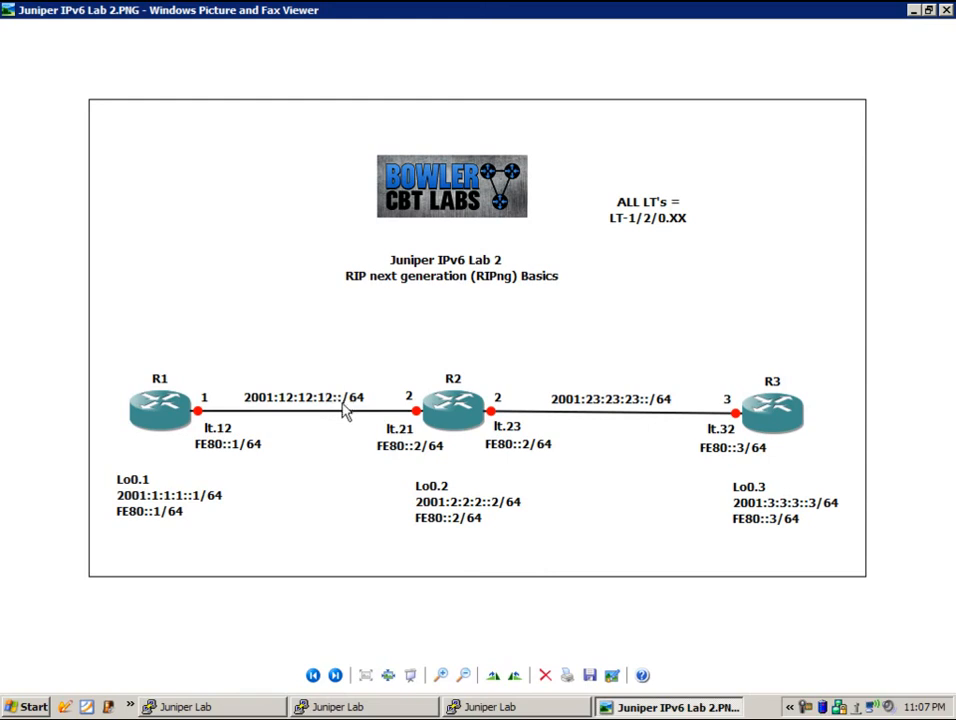
{"action": "mouse_move", "coordinate": [530, 385]}
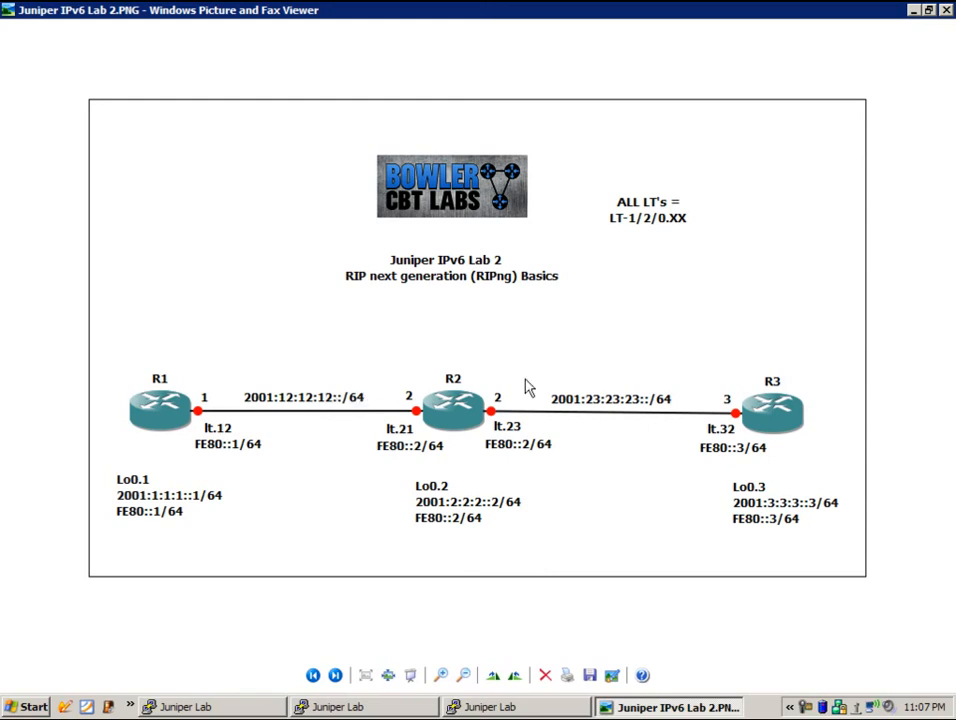
{"action": "mouse_move", "coordinate": [586, 412]}
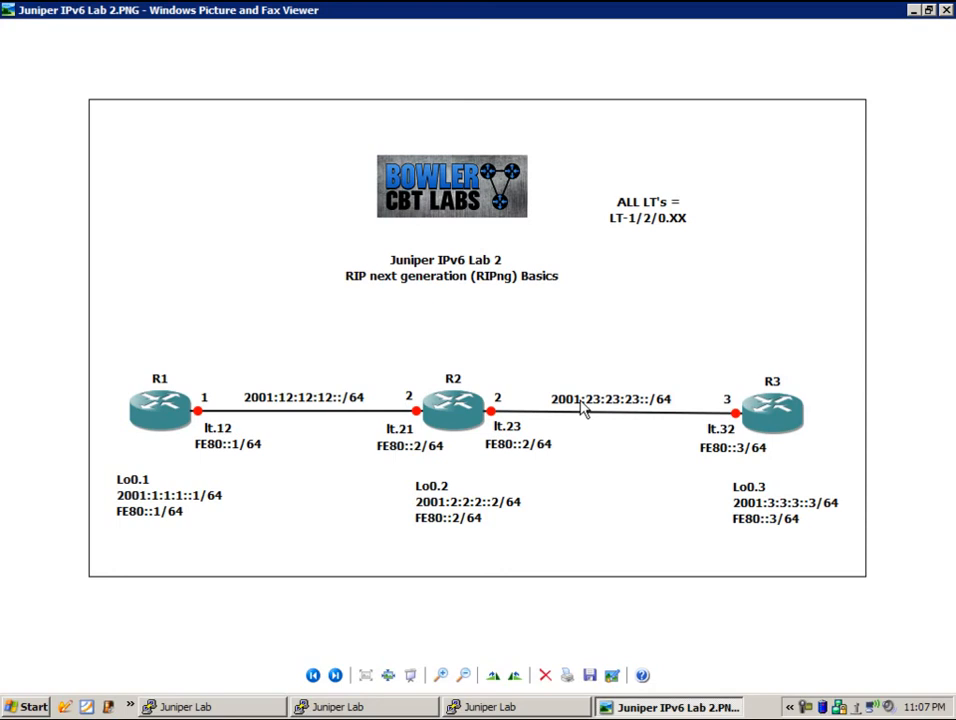
{"action": "mouse_move", "coordinate": [634, 416]}
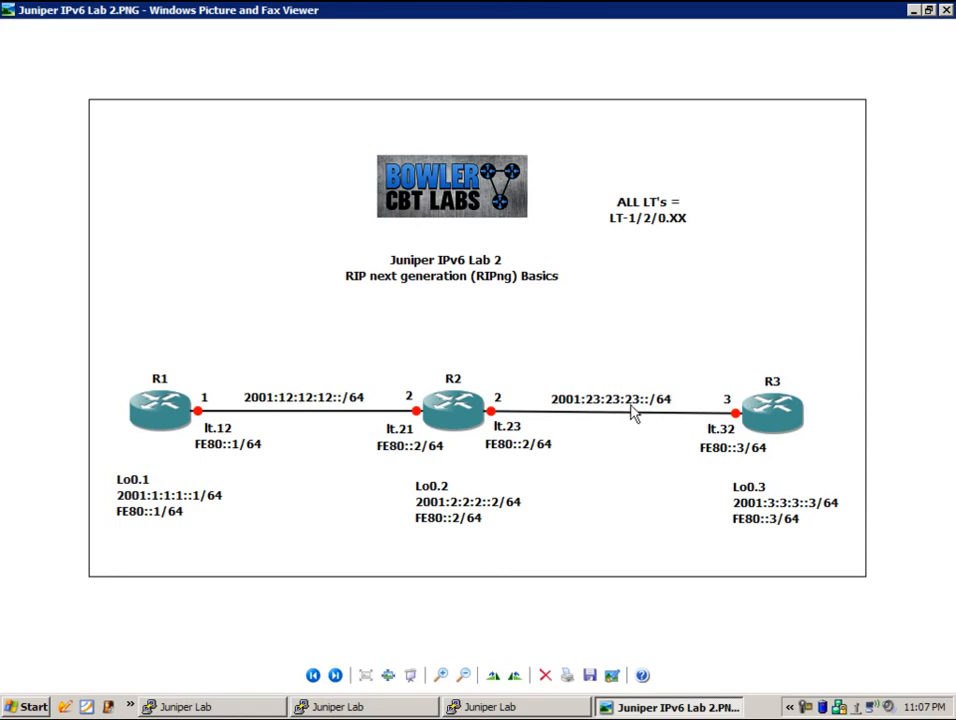
{"action": "mouse_move", "coordinate": [668, 425]}
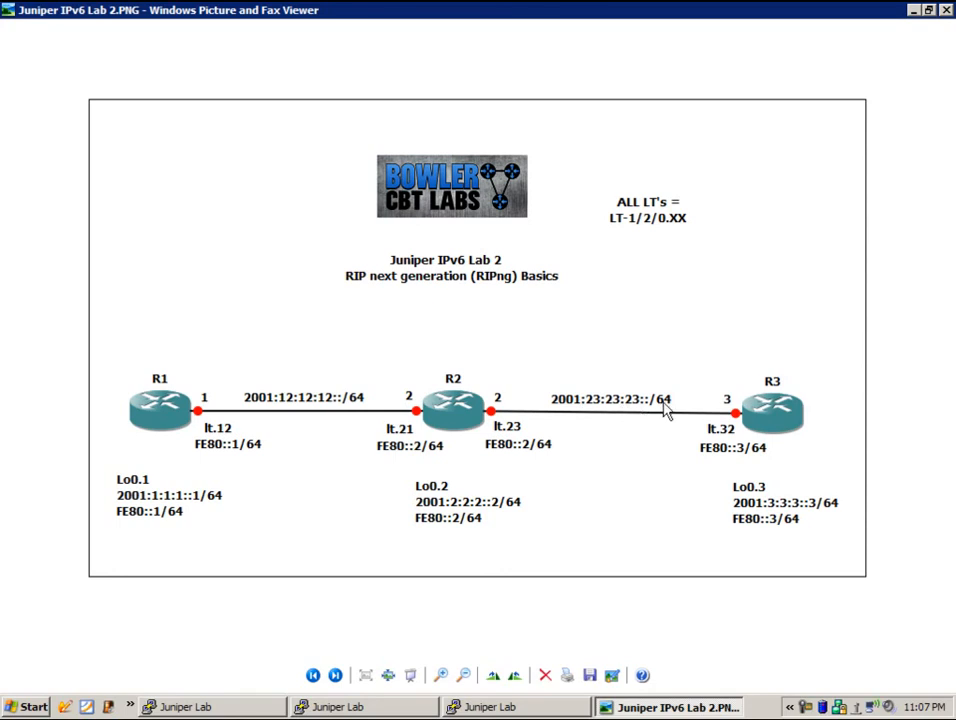
{"action": "mouse_move", "coordinate": [203, 479]}
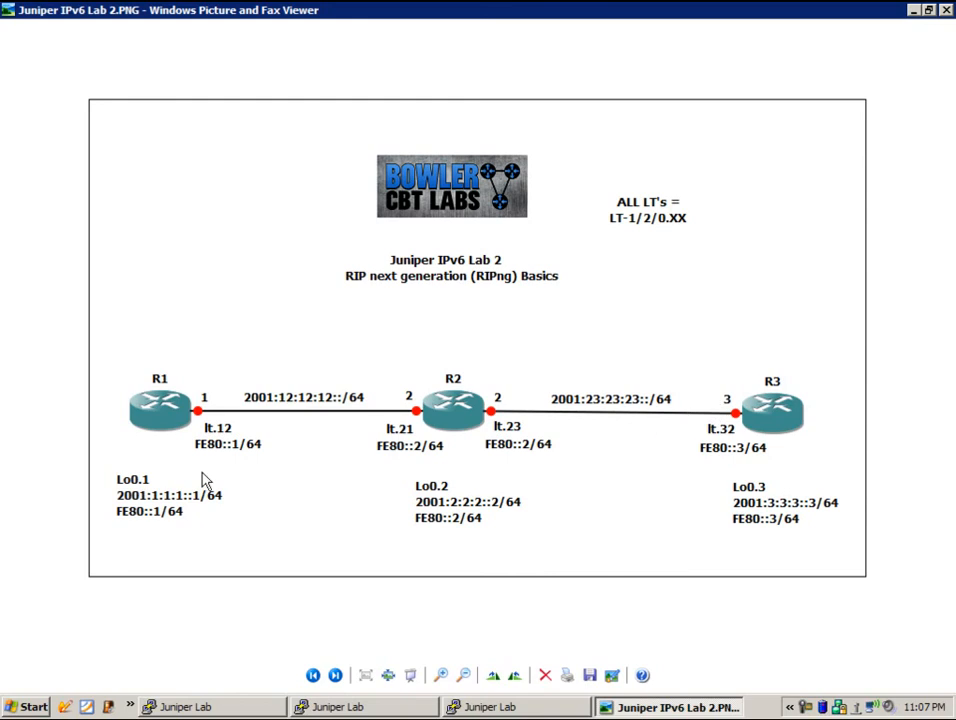
{"action": "mouse_move", "coordinate": [130, 517]}
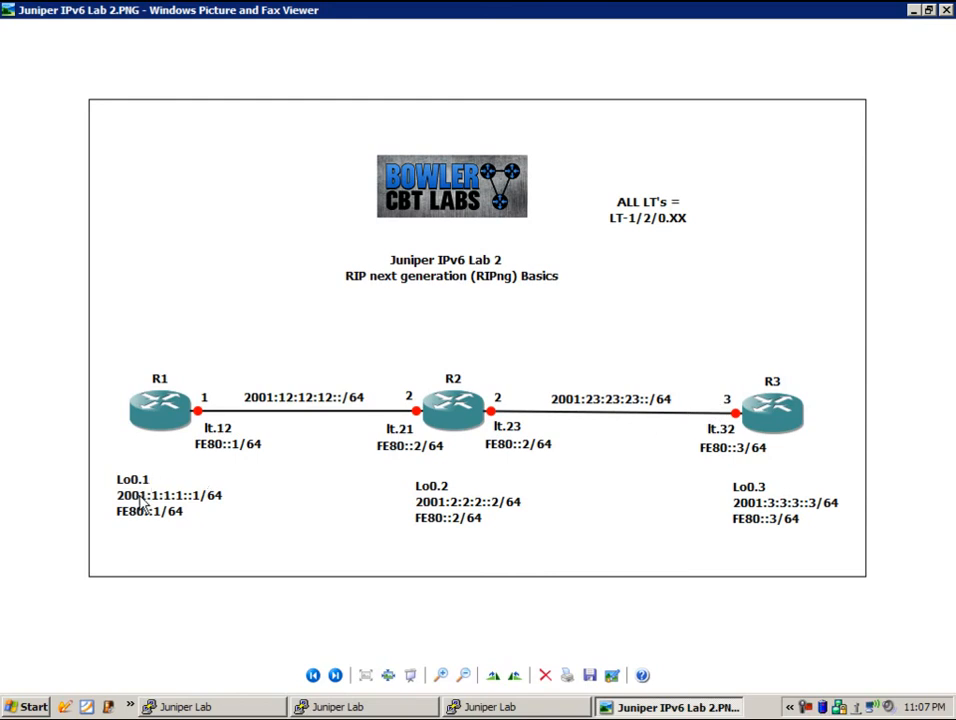
{"action": "mouse_move", "coordinate": [130, 512]}
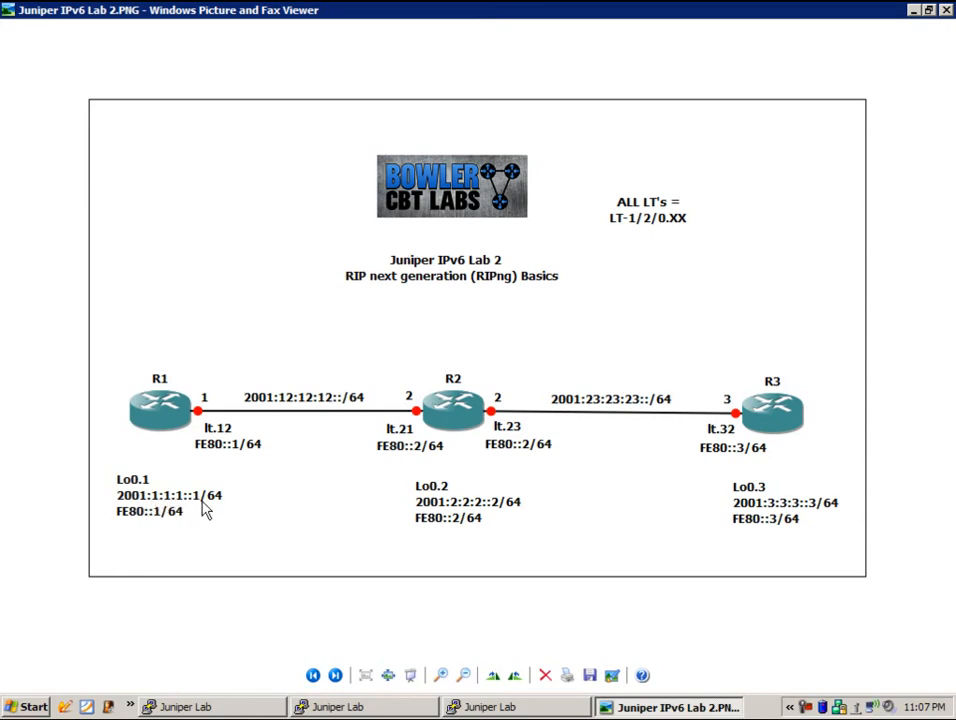
{"action": "mouse_move", "coordinate": [224, 488]}
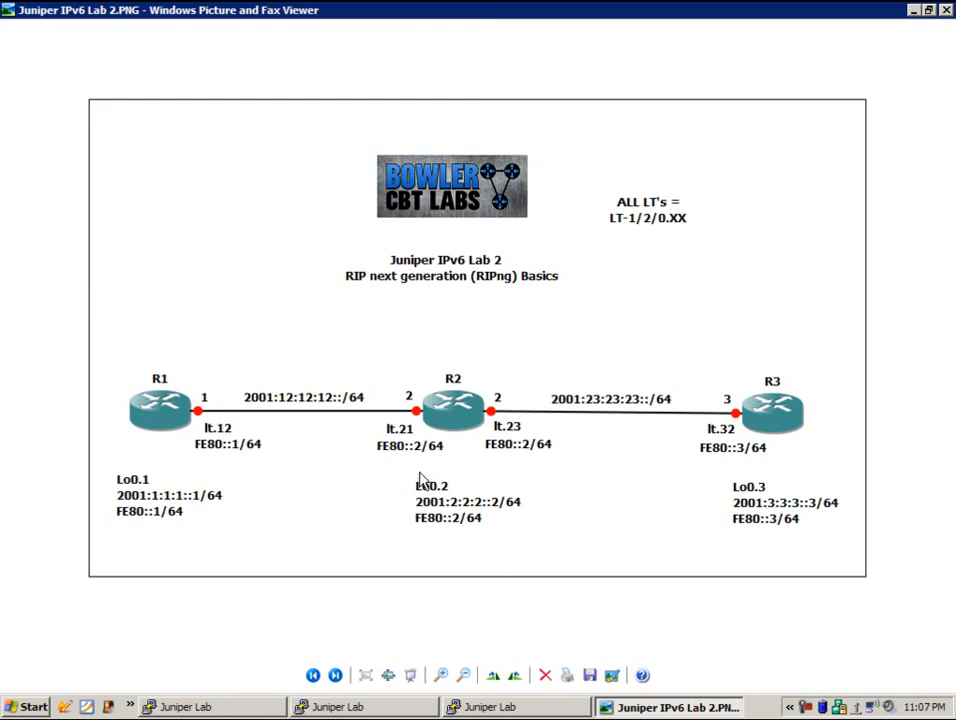
{"action": "mouse_move", "coordinate": [438, 503]}
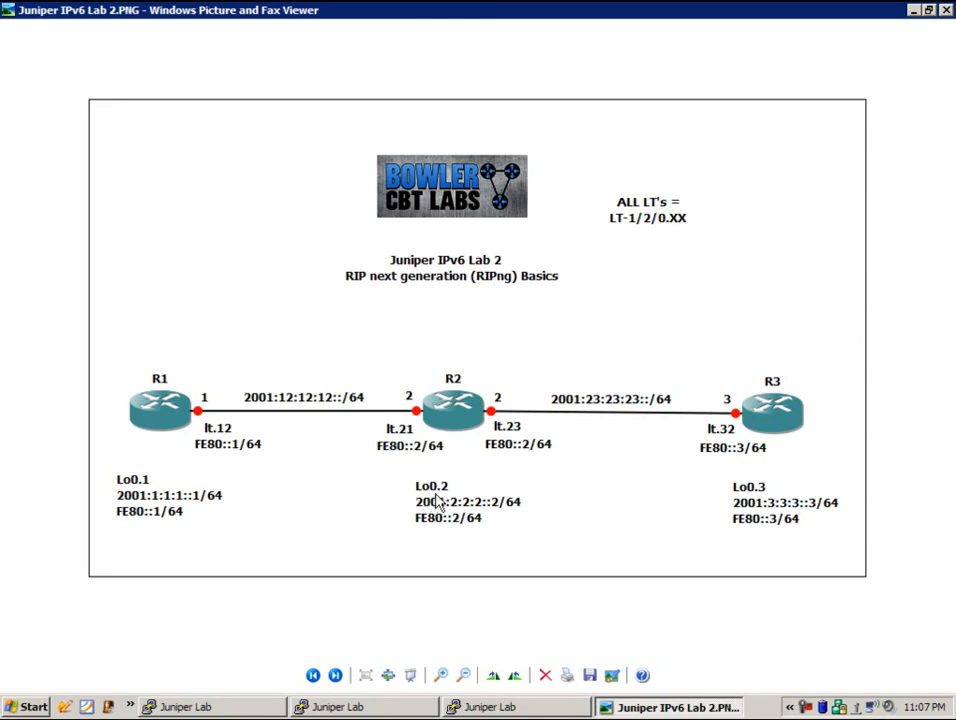
{"action": "mouse_move", "coordinate": [432, 524]}
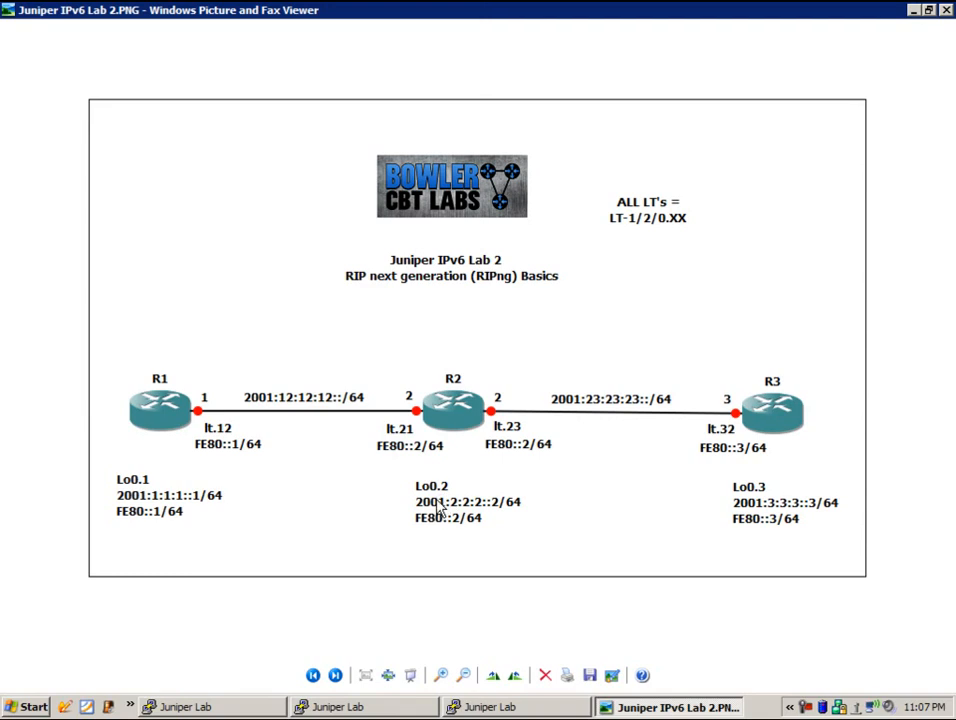
{"action": "mouse_move", "coordinate": [453, 524]}
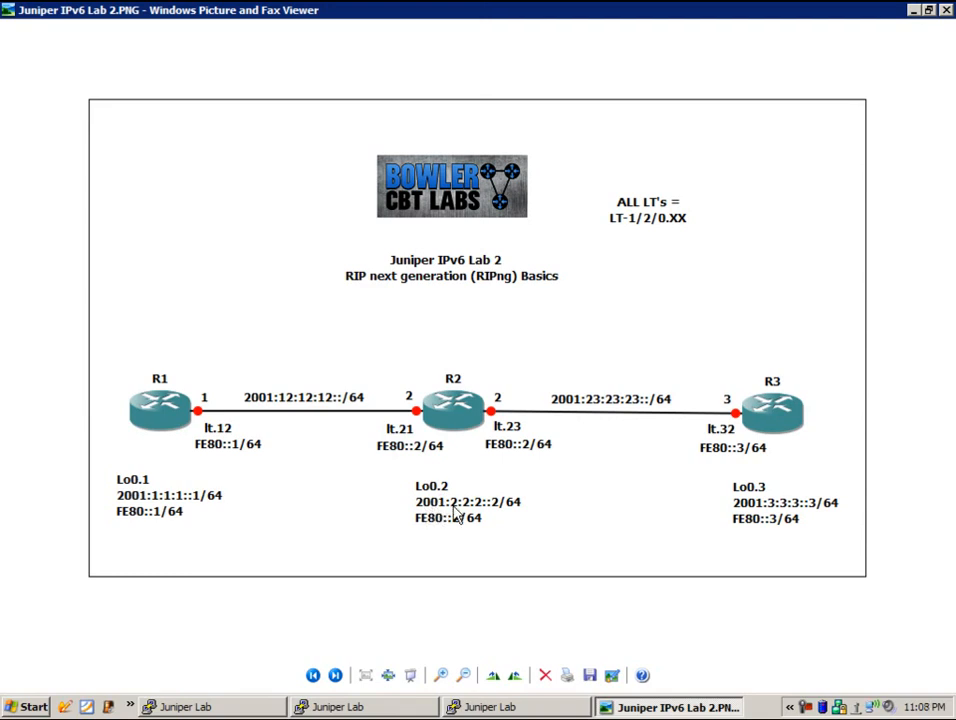
{"action": "mouse_move", "coordinate": [507, 517]}
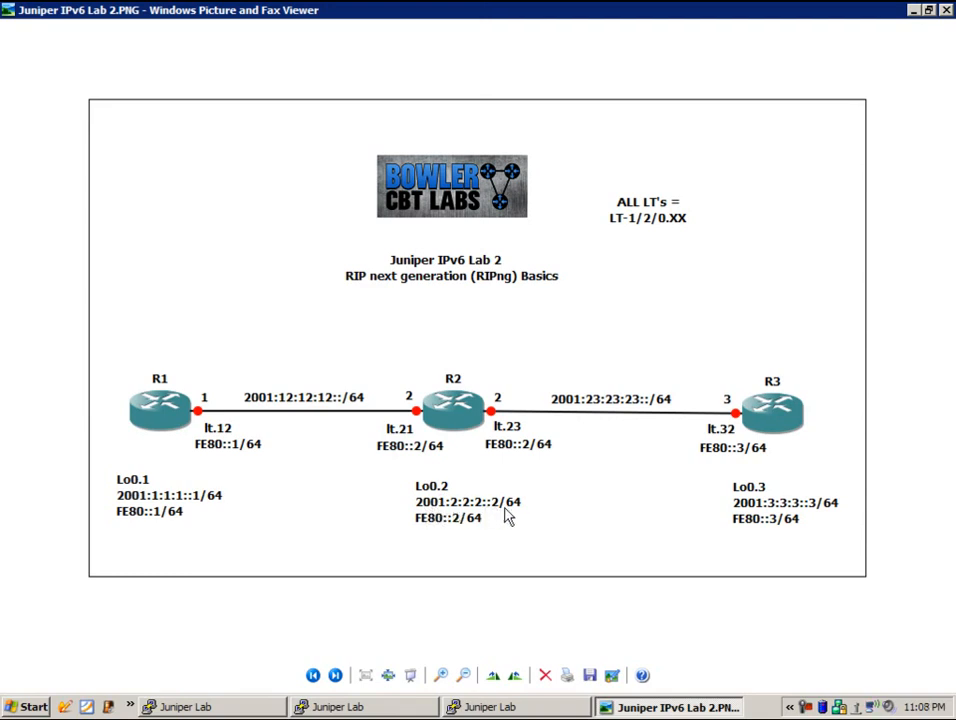
{"action": "mouse_move", "coordinate": [773, 432]}
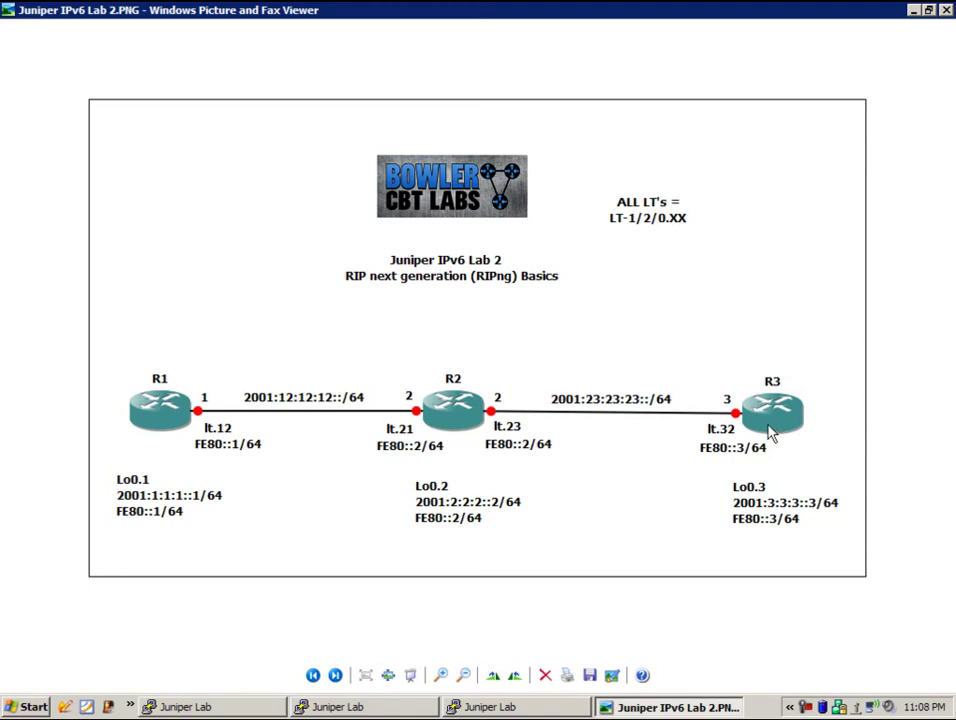
{"action": "mouse_move", "coordinate": [746, 506]}
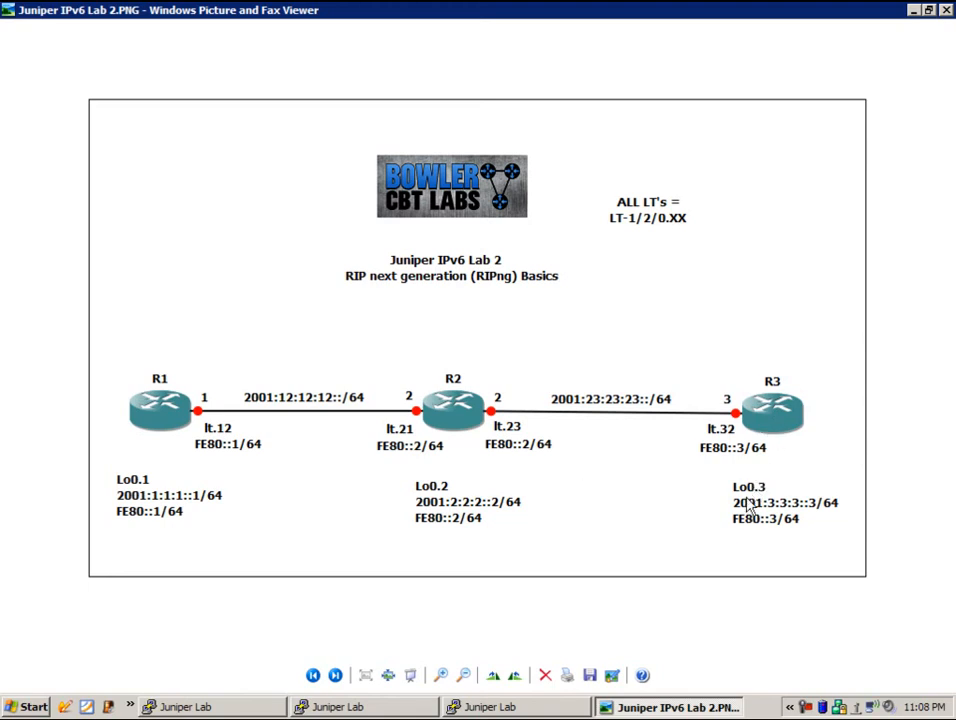
{"action": "mouse_move", "coordinate": [756, 528]}
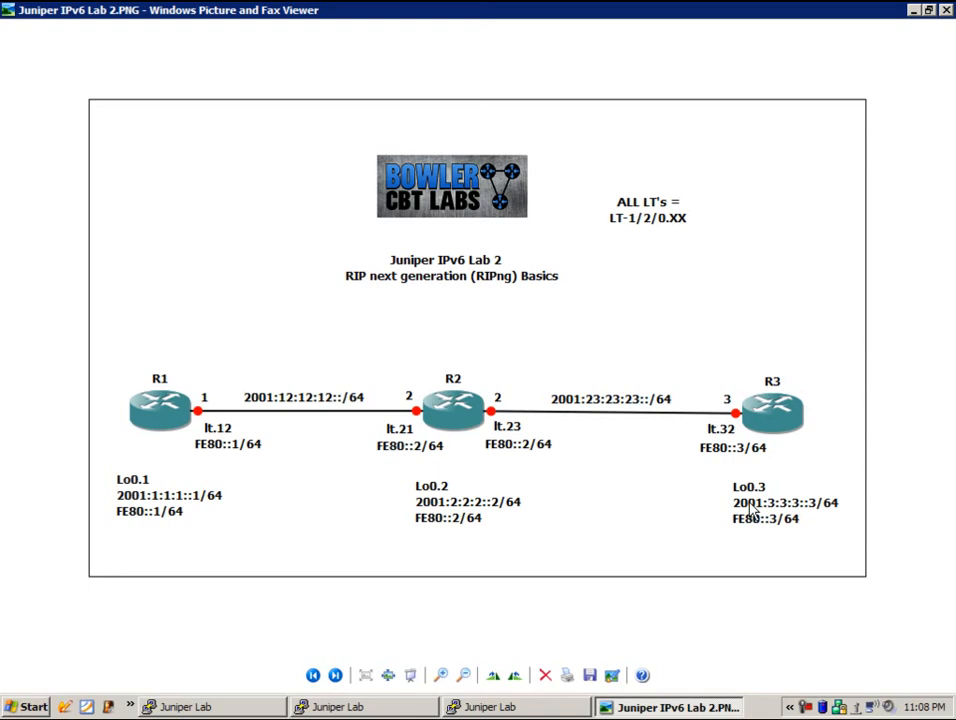
{"action": "mouse_move", "coordinate": [740, 520]}
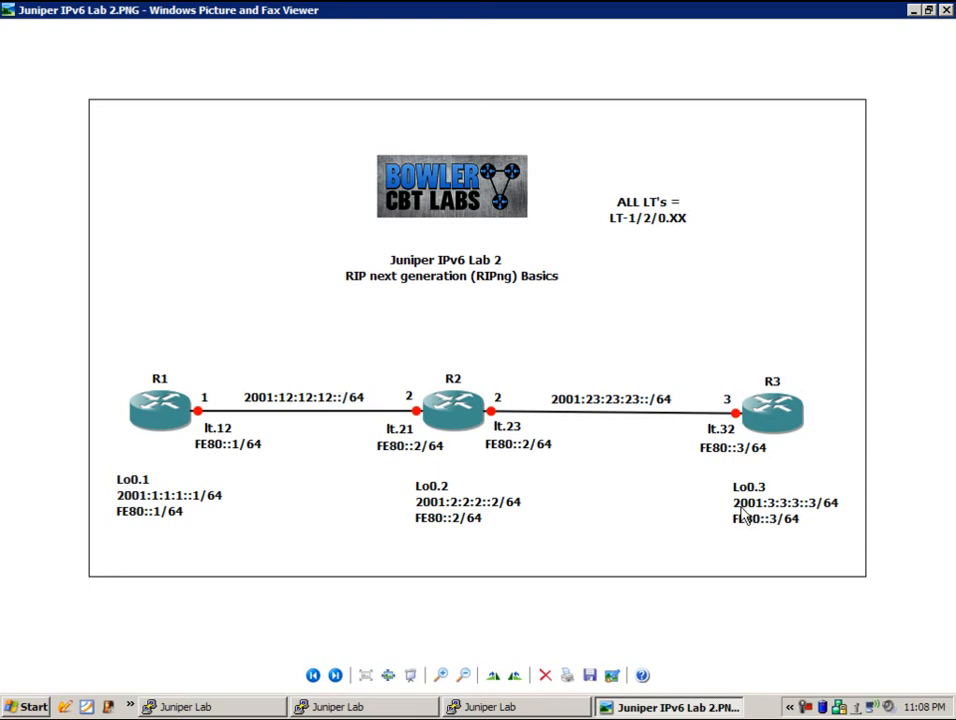
{"action": "mouse_move", "coordinate": [821, 538]}
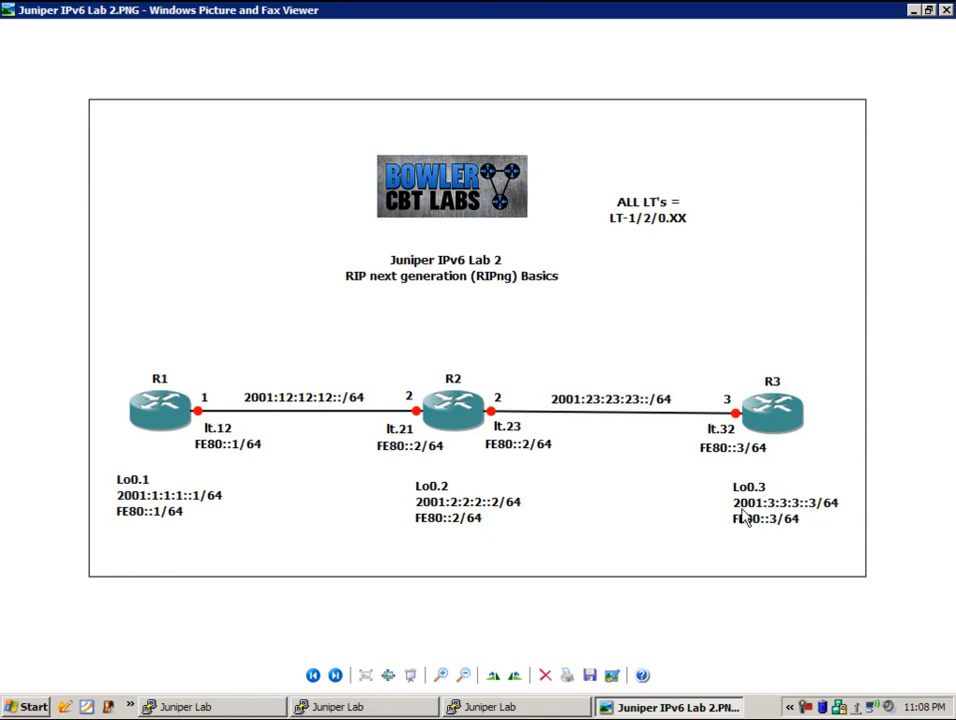
{"action": "mouse_move", "coordinate": [755, 455]}
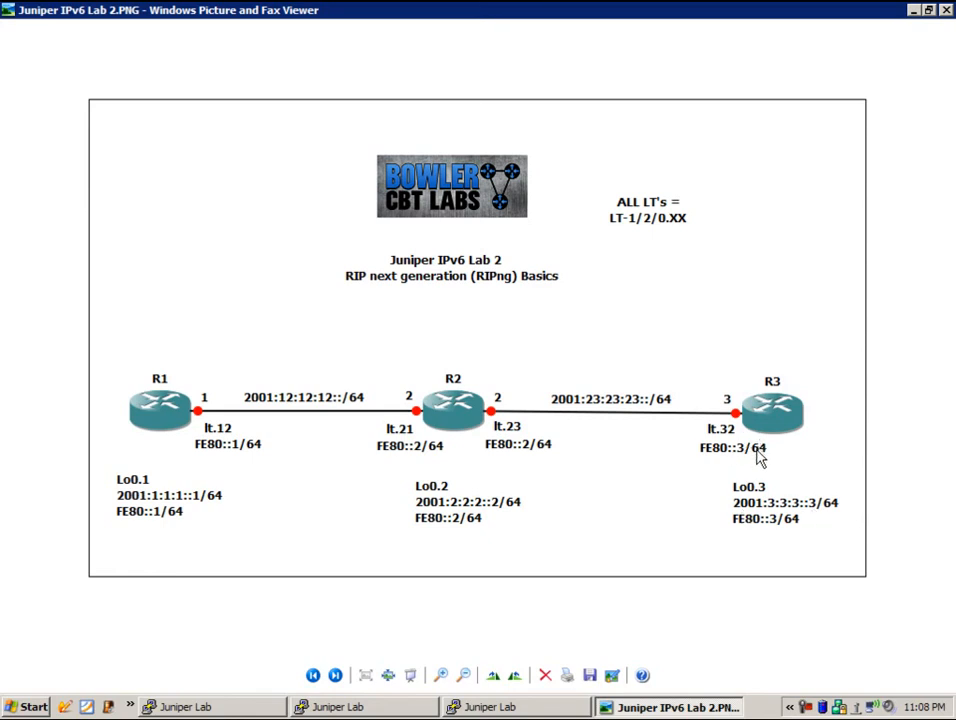
{"action": "mouse_move", "coordinate": [392, 402]}
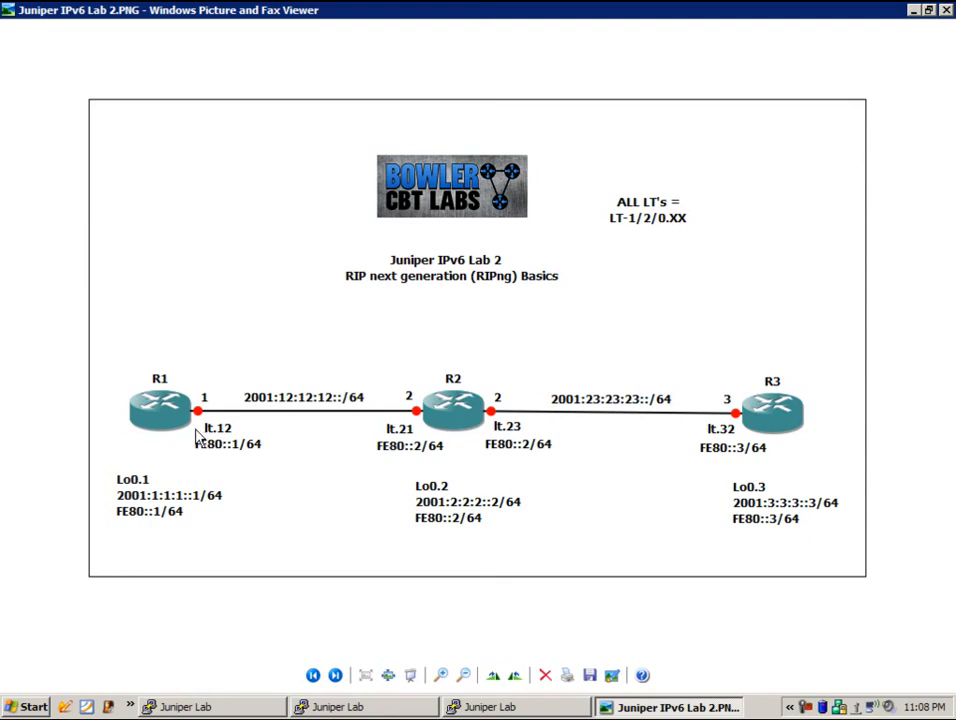
{"action": "mouse_move", "coordinate": [220, 466]}
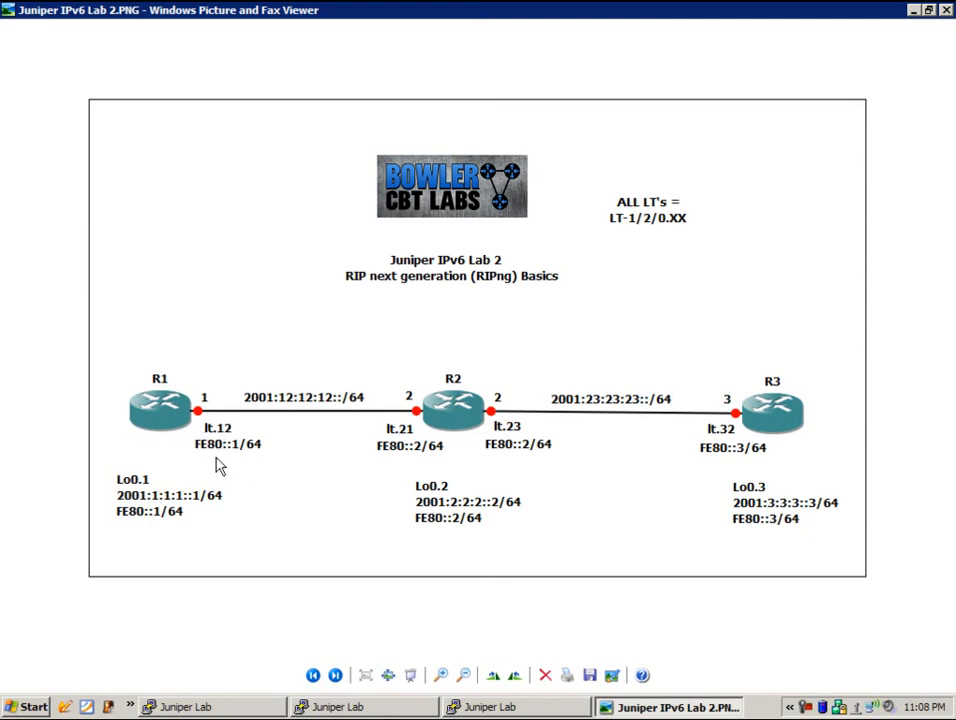
{"action": "mouse_move", "coordinate": [210, 455]}
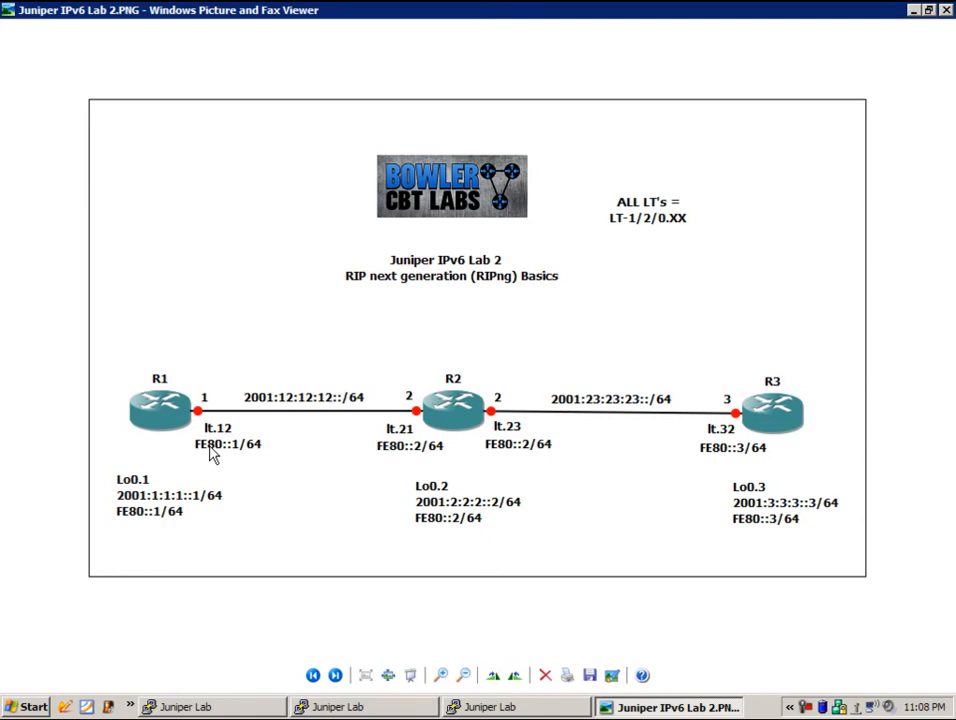
{"action": "mouse_move", "coordinate": [237, 465]}
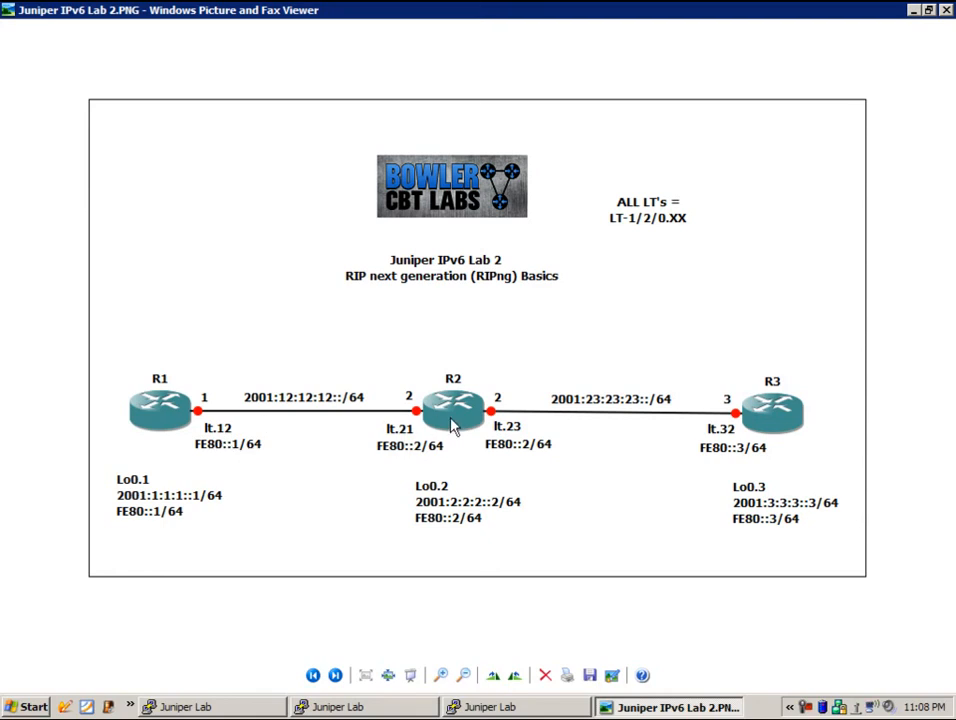
{"action": "mouse_move", "coordinate": [438, 460]}
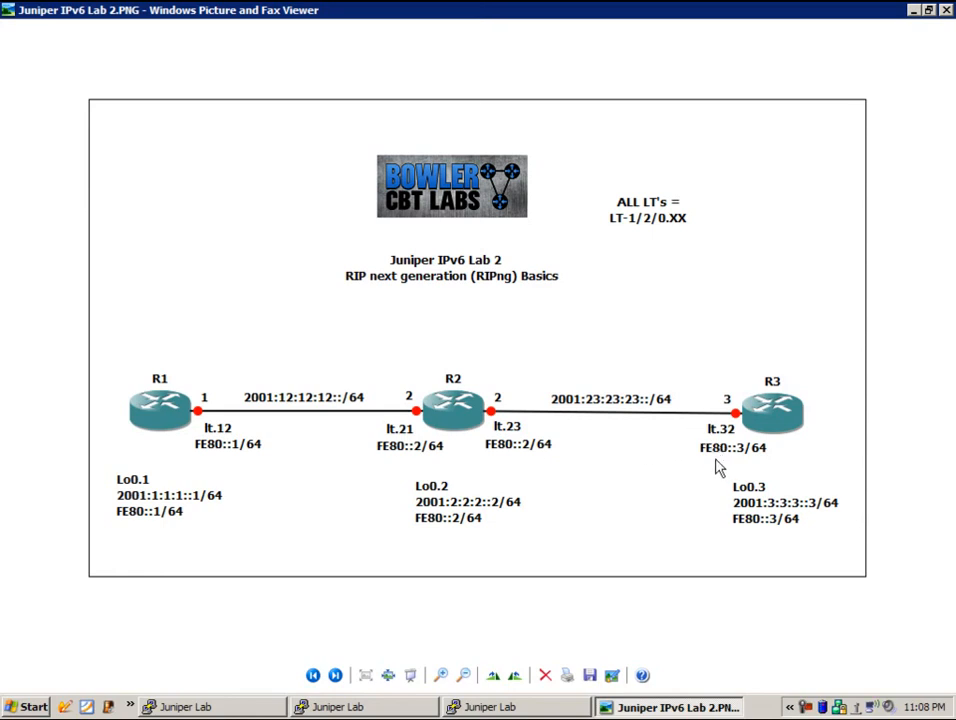
{"action": "mouse_move", "coordinate": [723, 462]}
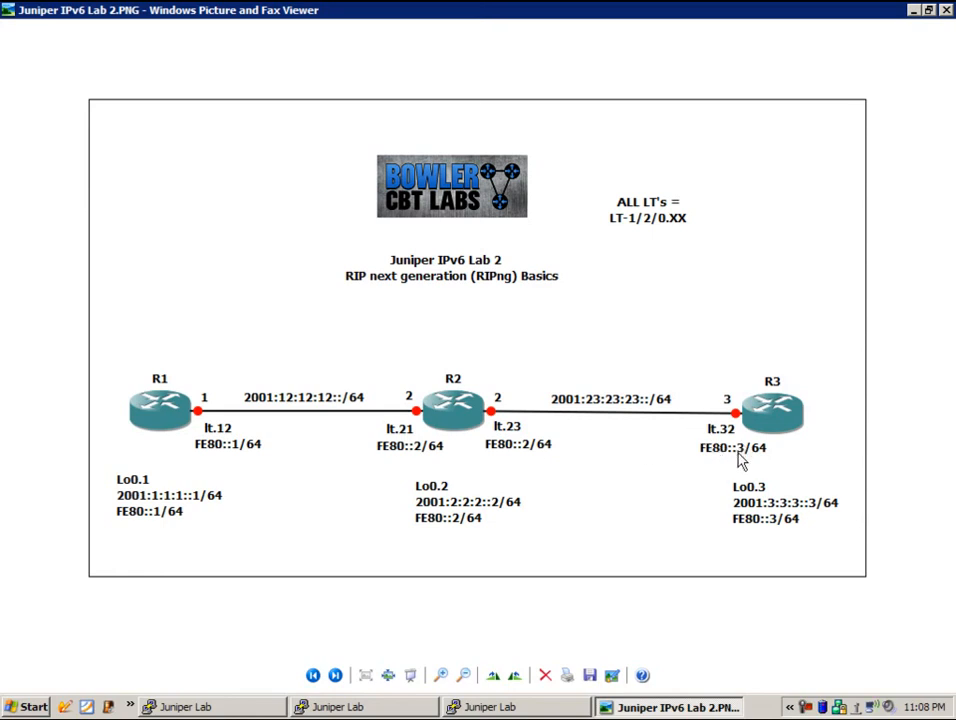
{"action": "mouse_move", "coordinate": [519, 543]}
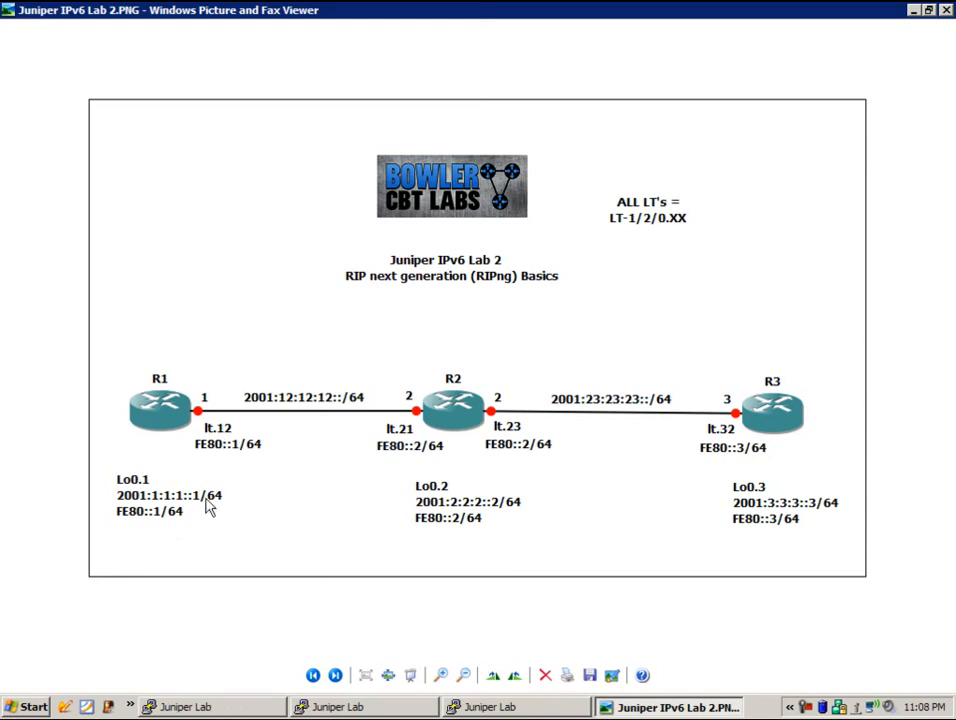
{"action": "mouse_move", "coordinate": [143, 659]}
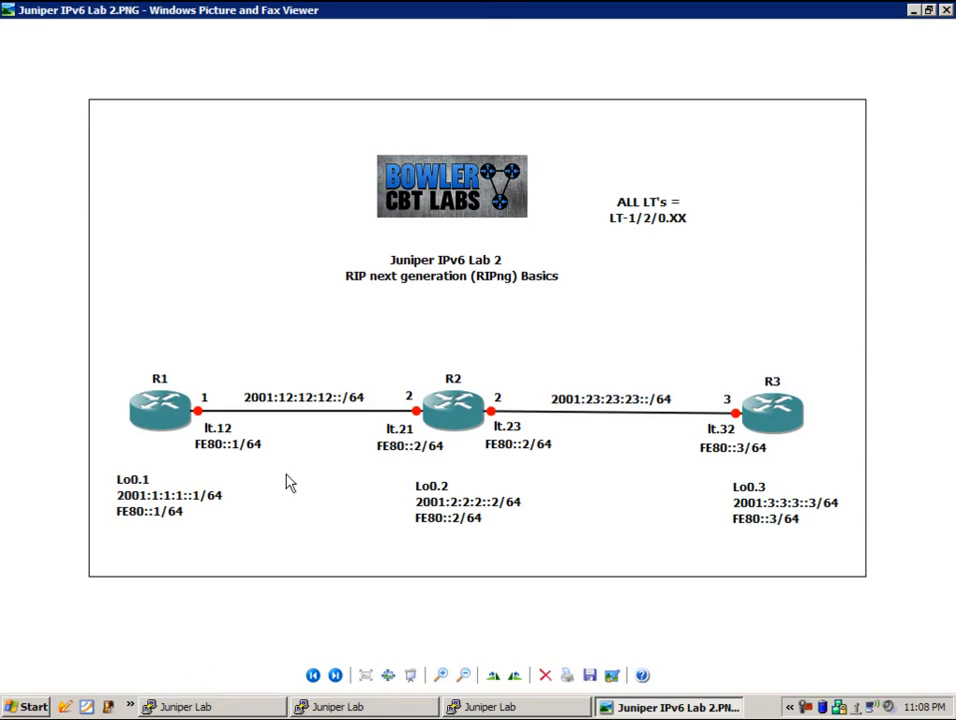
- Switch from the topology diagram to the first Juniper Lab terminal at R1's prompt
{"action": "left_click", "coordinate": [190, 708]}
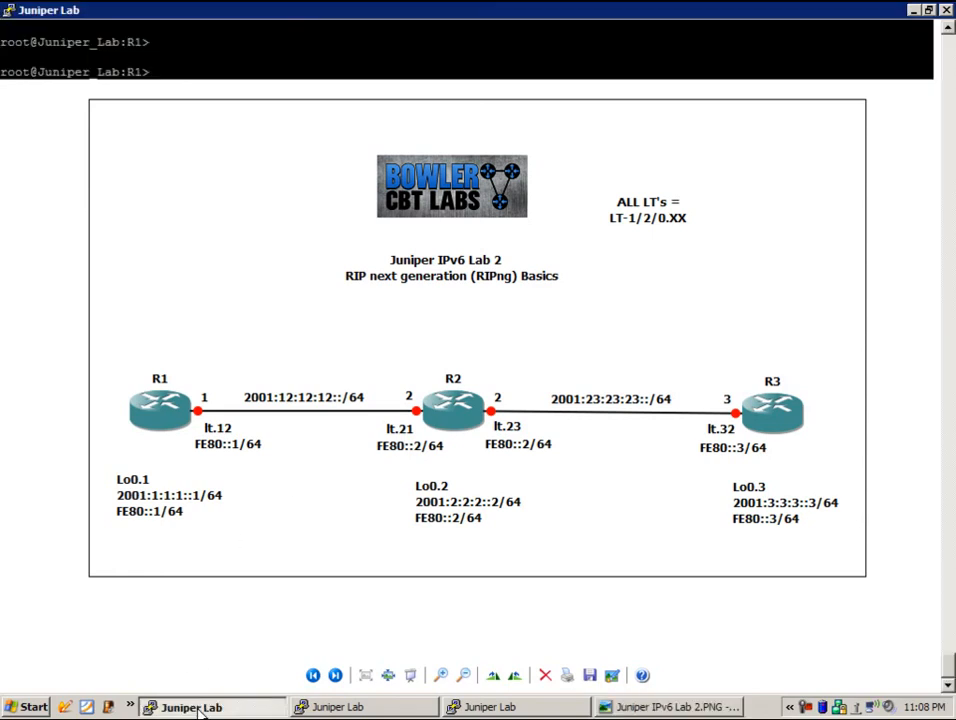